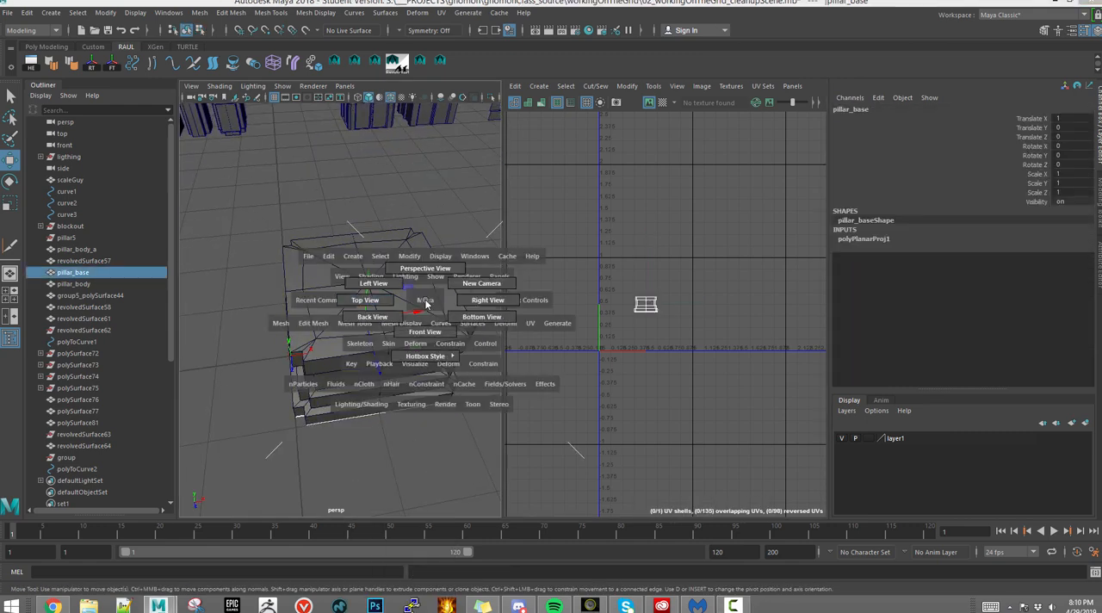
# Step: From the top view, planar-project all faces of the pillar base
pyautogui.click(365, 299)
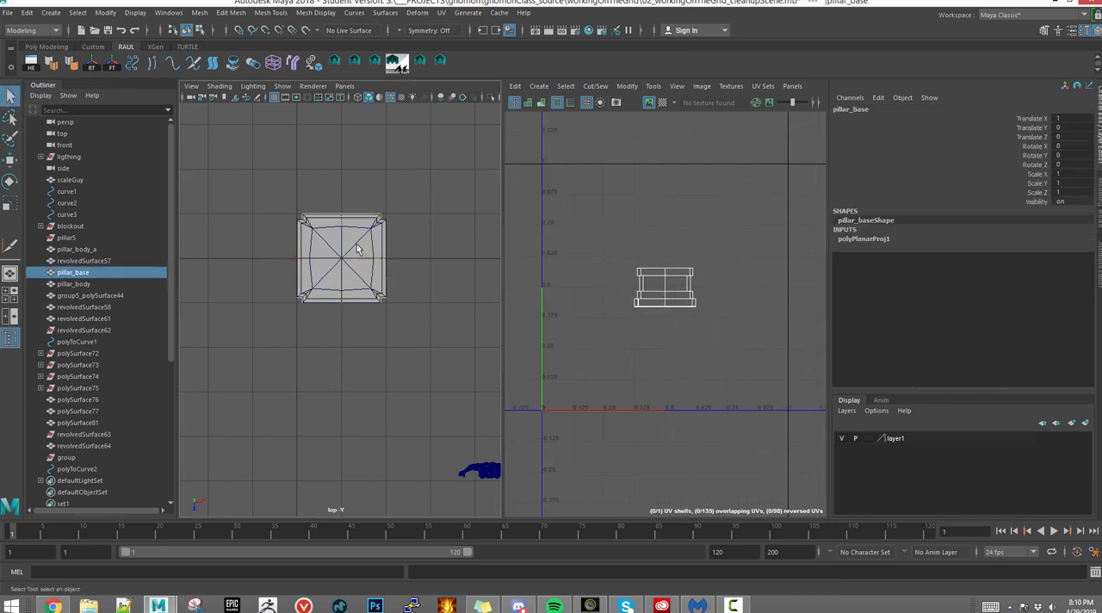
pyautogui.click(340, 258)
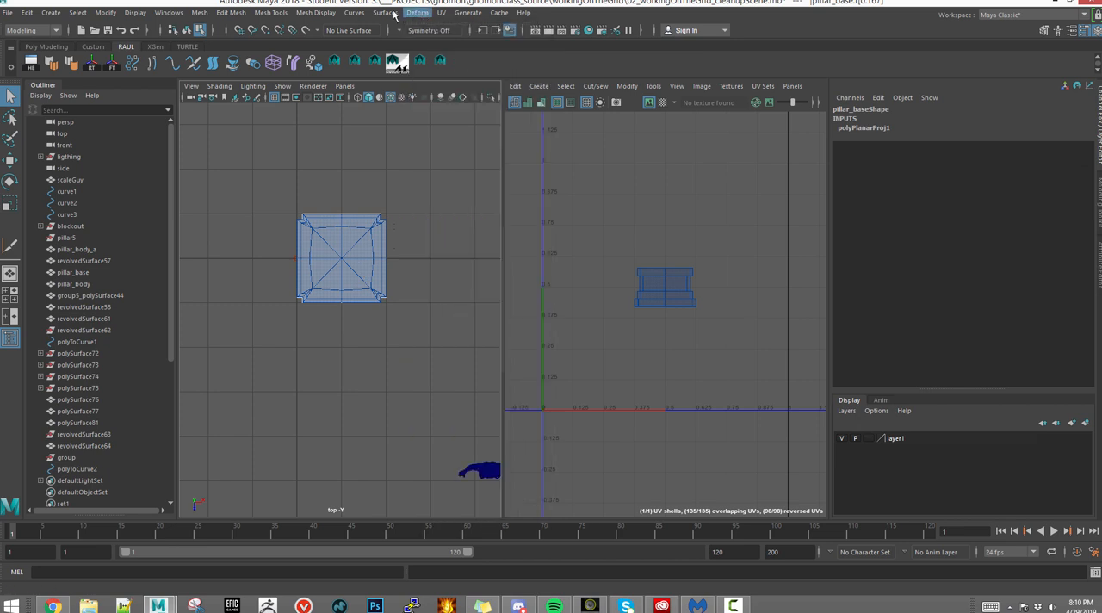
pyautogui.click(441, 12)
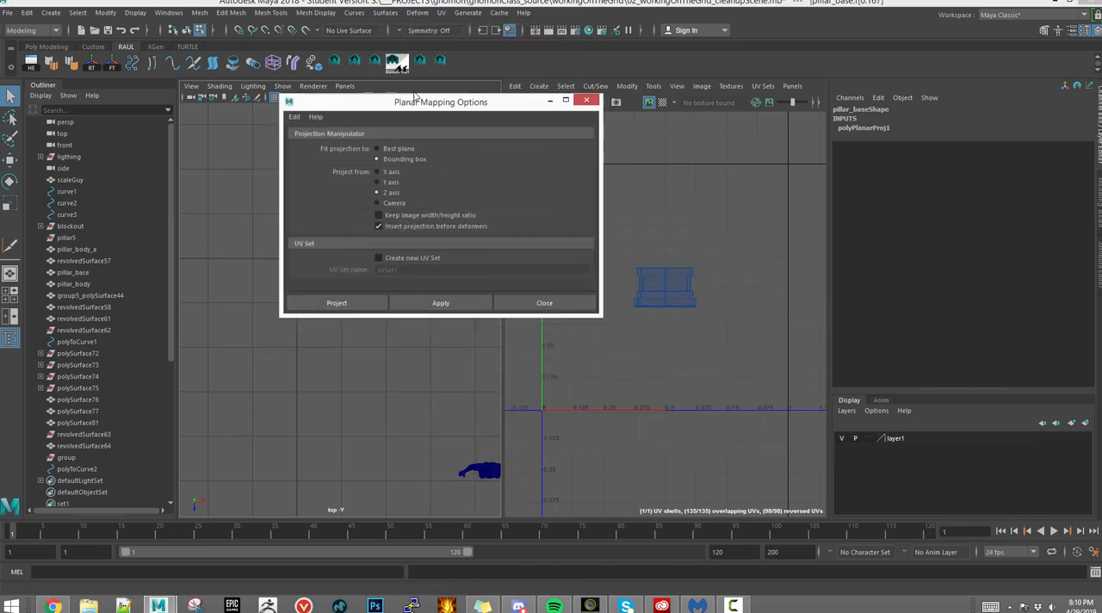
pyautogui.click(336, 302)
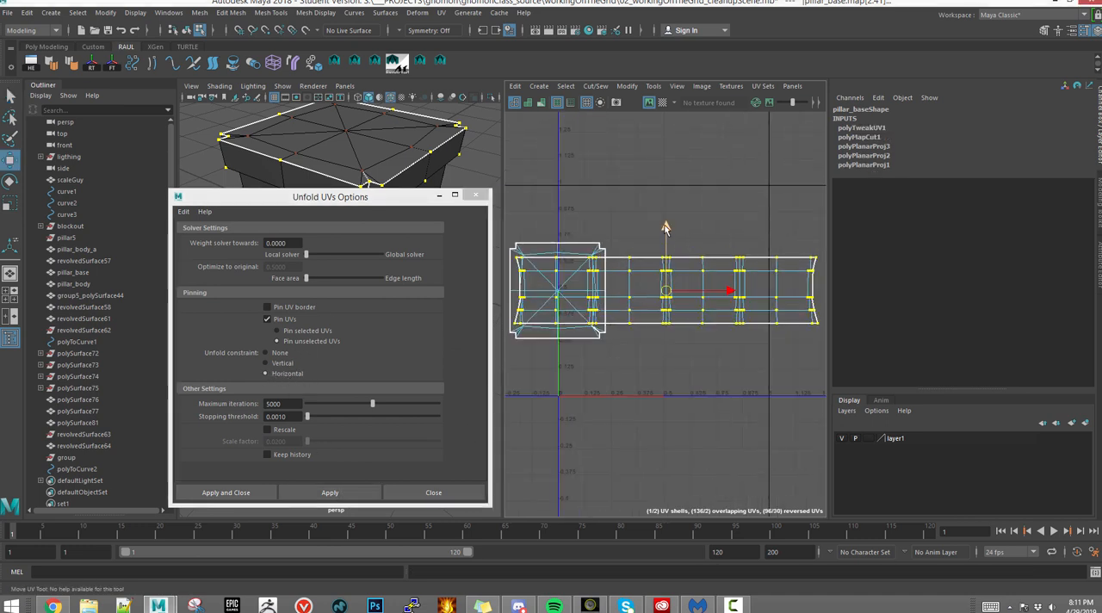
# Step: Unfold the side strip with a Vertical constraint, then select the whole pillar base
pyautogui.click(330, 492)
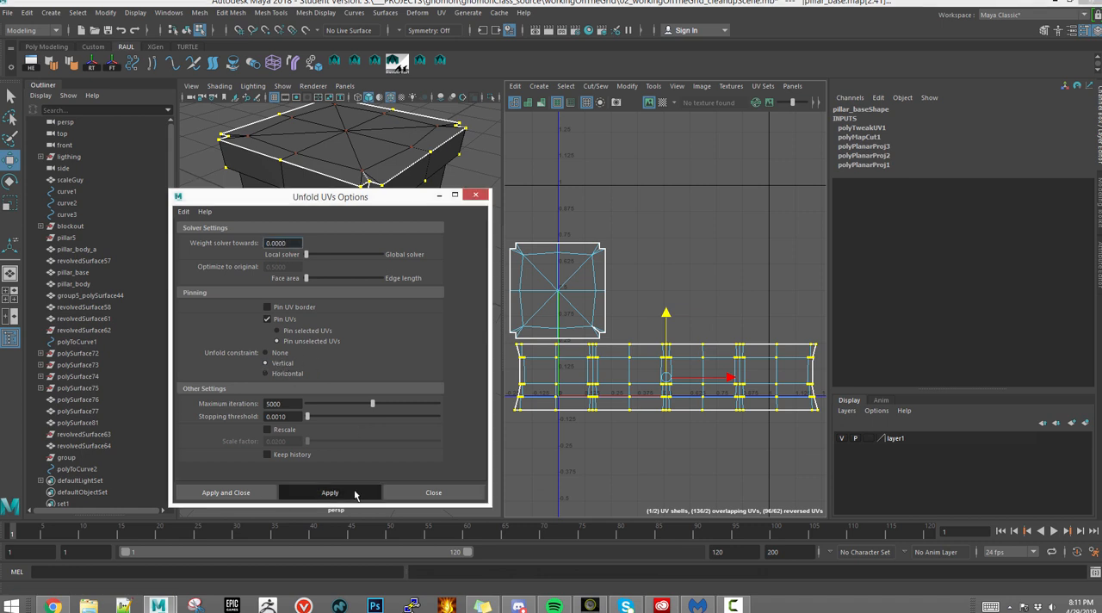
pyautogui.click(330, 492)
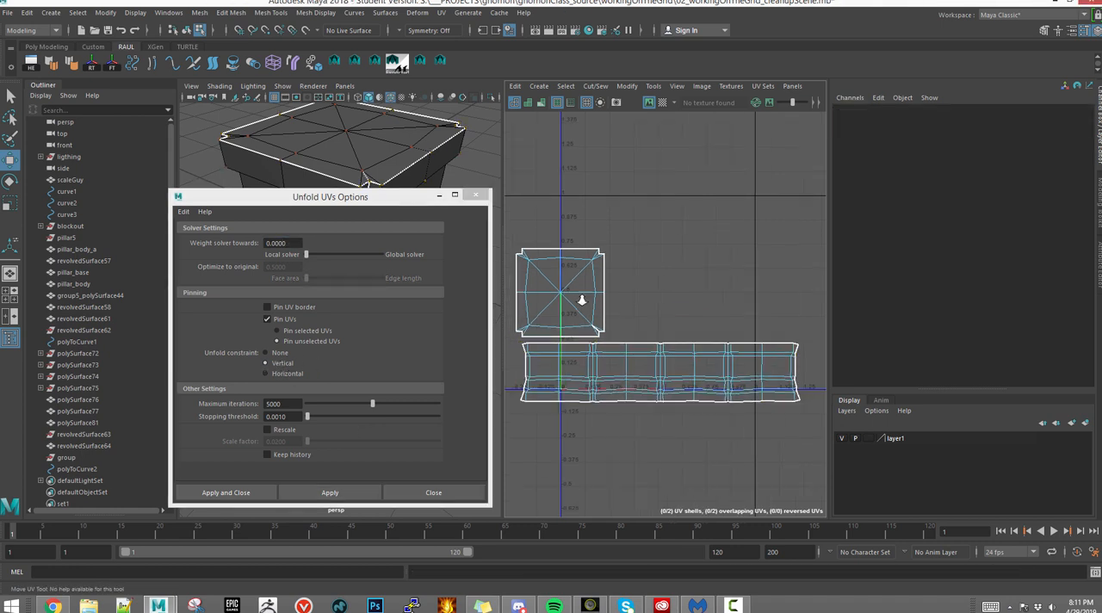
pyautogui.click(433, 492)
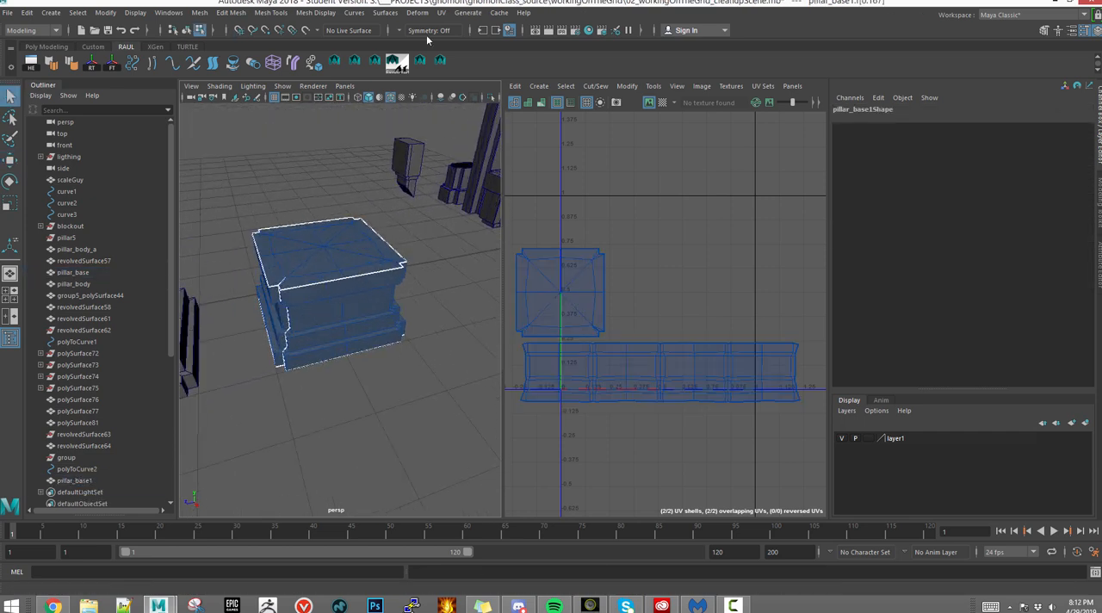
# Step: Planar-project the corner piece's side faces along Z and its top faces along Y
pyautogui.click(384, 12)
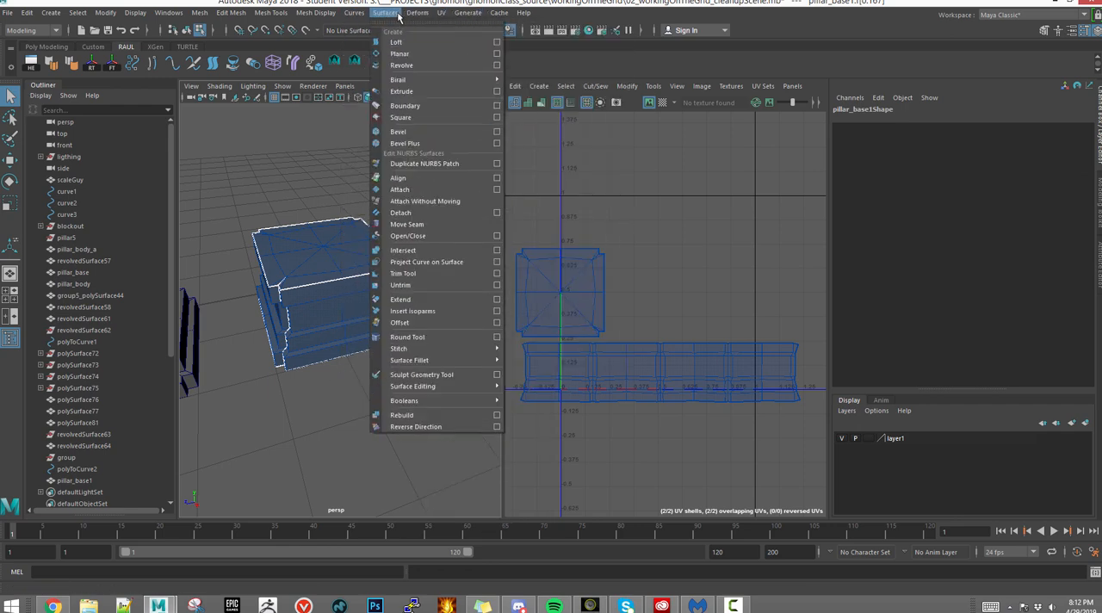
pyautogui.click(441, 12)
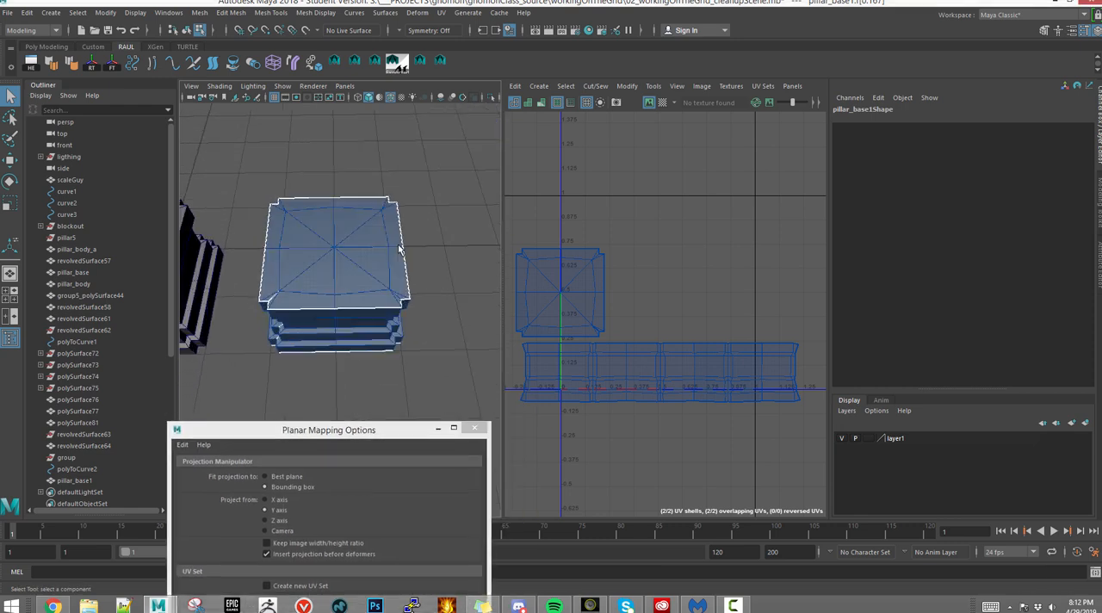
pyautogui.moveTo(336, 258); pyautogui.dragTo(336, 324)
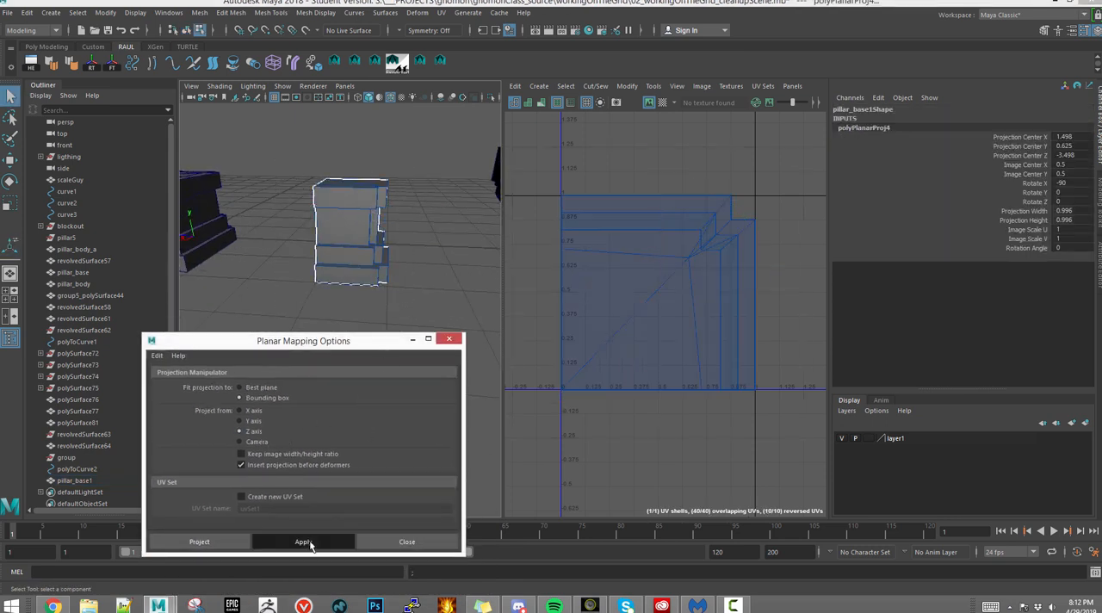
pyautogui.click(302, 541)
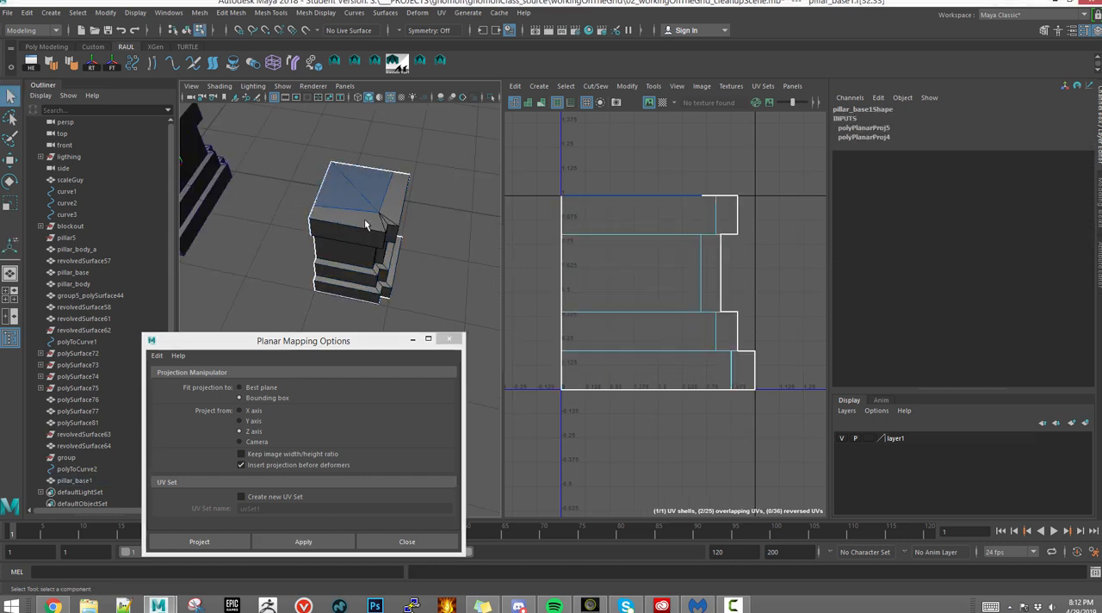
pyautogui.click(303, 540)
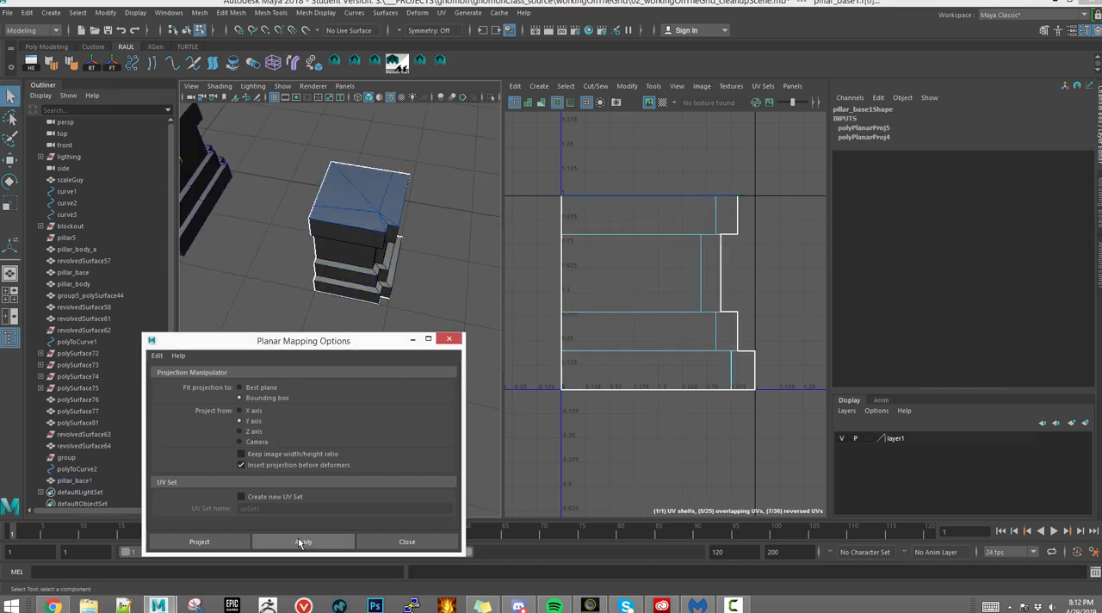
pyautogui.click(303, 541)
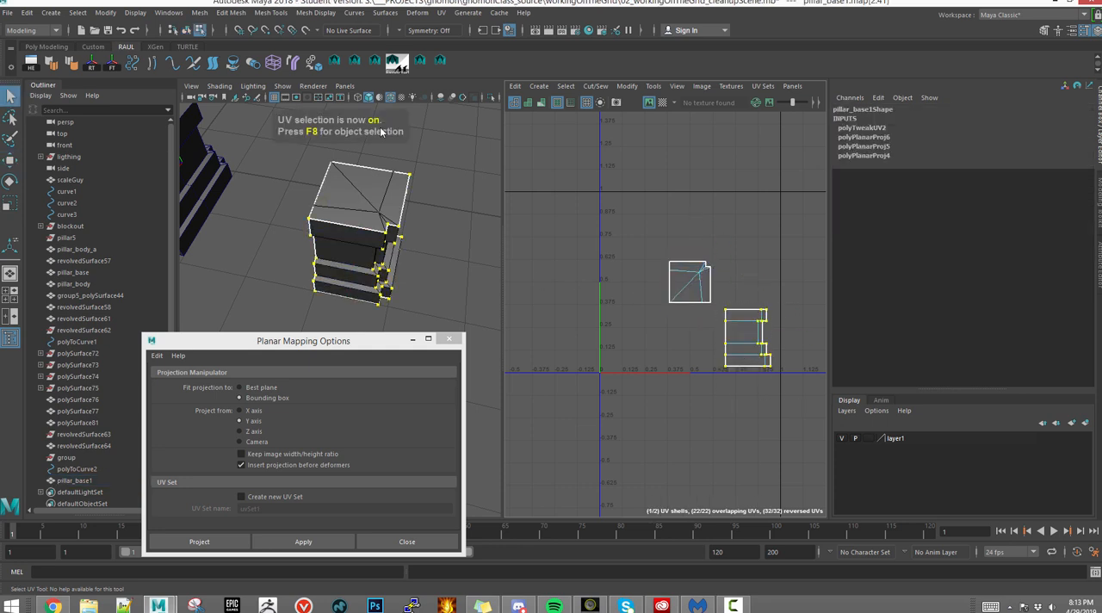
# Step: Unfold the corner piece's side UVs flat with Modify > Unfold and close the texel density tools
pyautogui.click(626, 85)
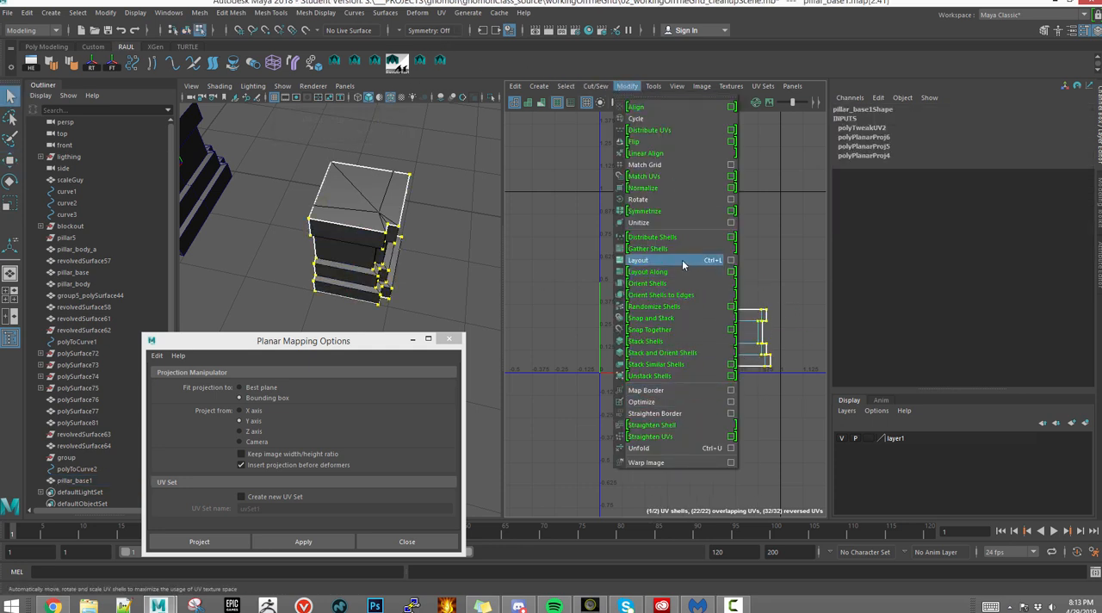
pyautogui.moveTo(663, 448)
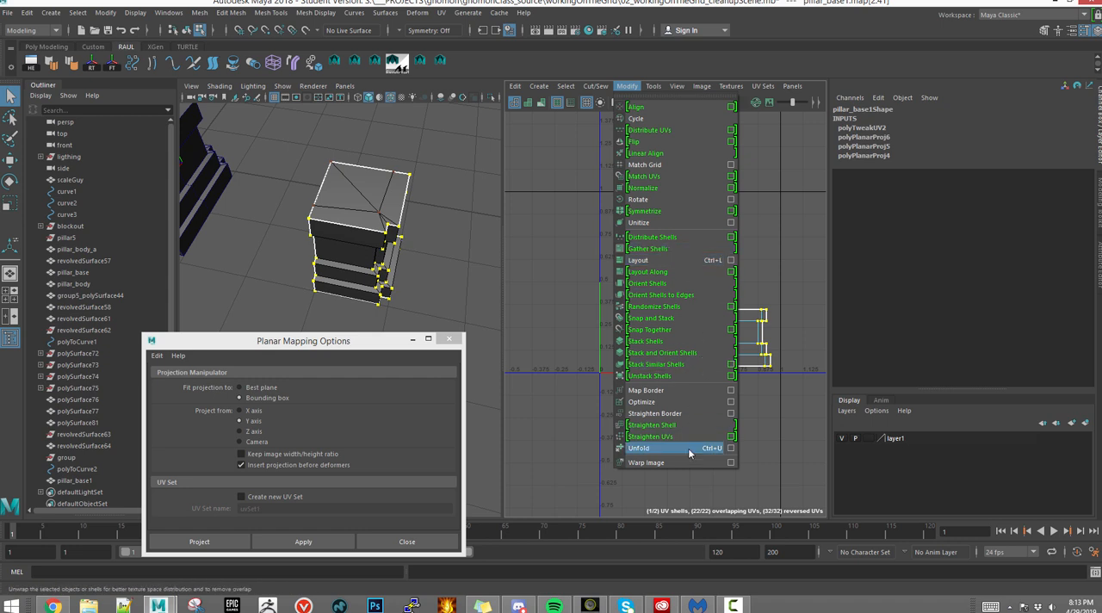
pyautogui.click(638, 447)
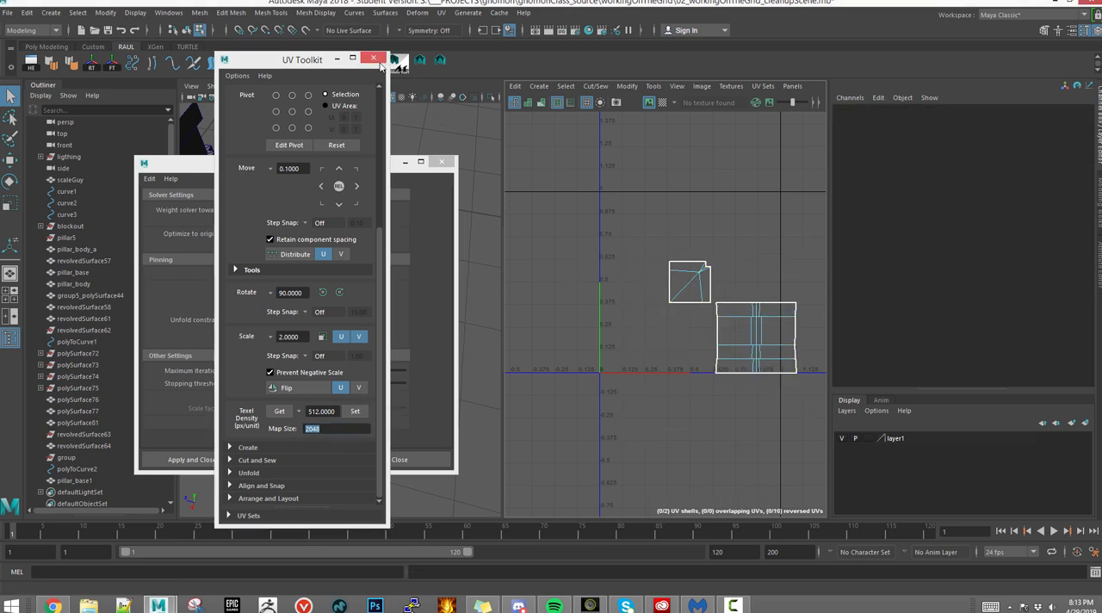
pyautogui.click(373, 58)
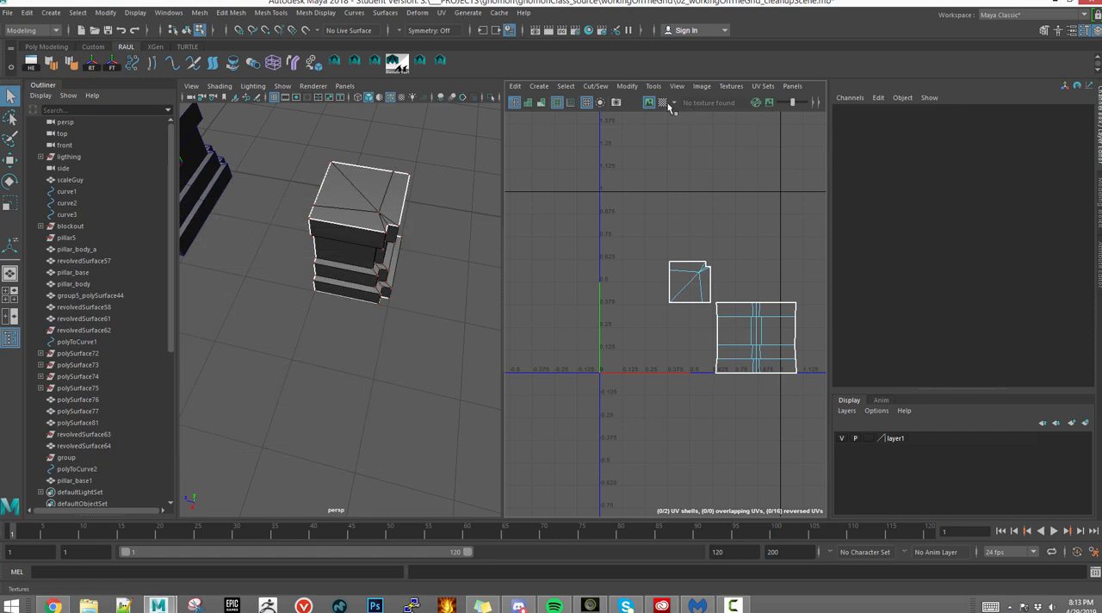
# Step: Show the checker pattern and re-unfold the side shell with a Vertical constraint
pyautogui.click(649, 103)
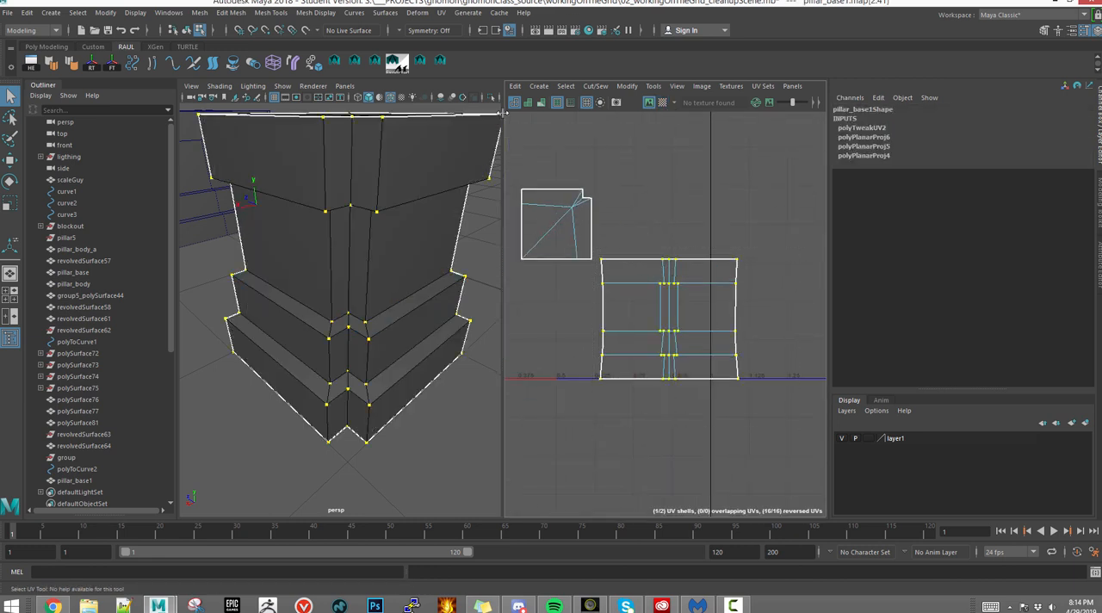
pyautogui.click(627, 85)
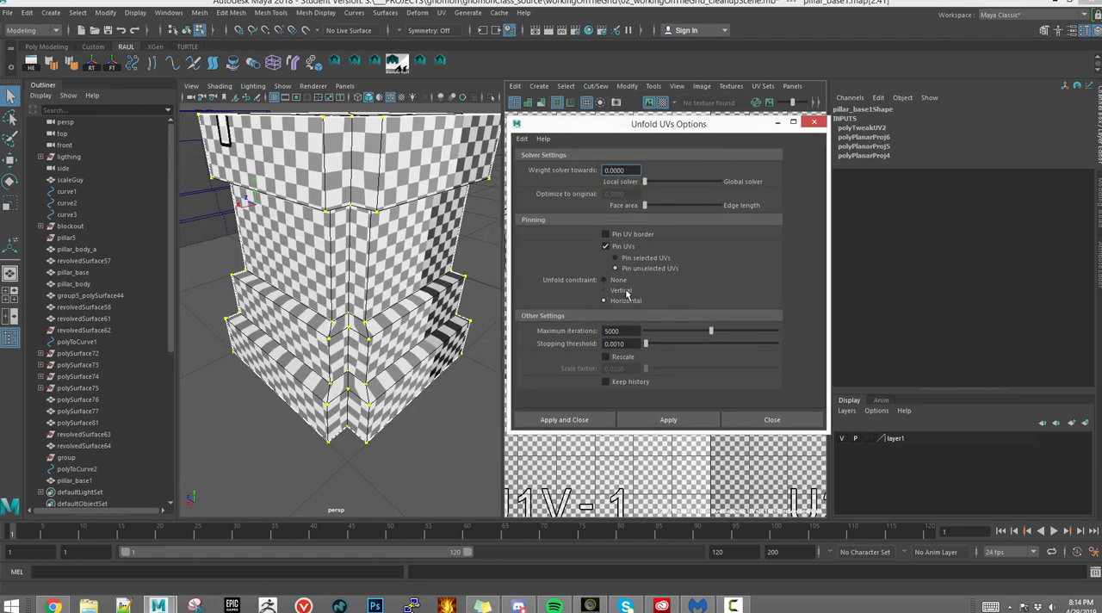
pyautogui.click(668, 420)
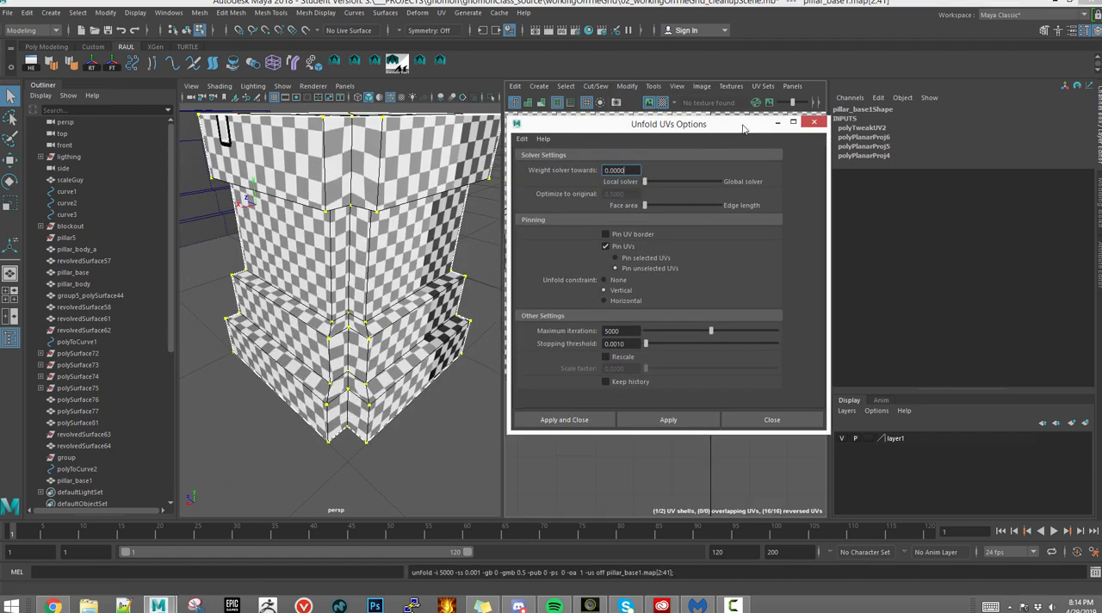
pyautogui.click(771, 419)
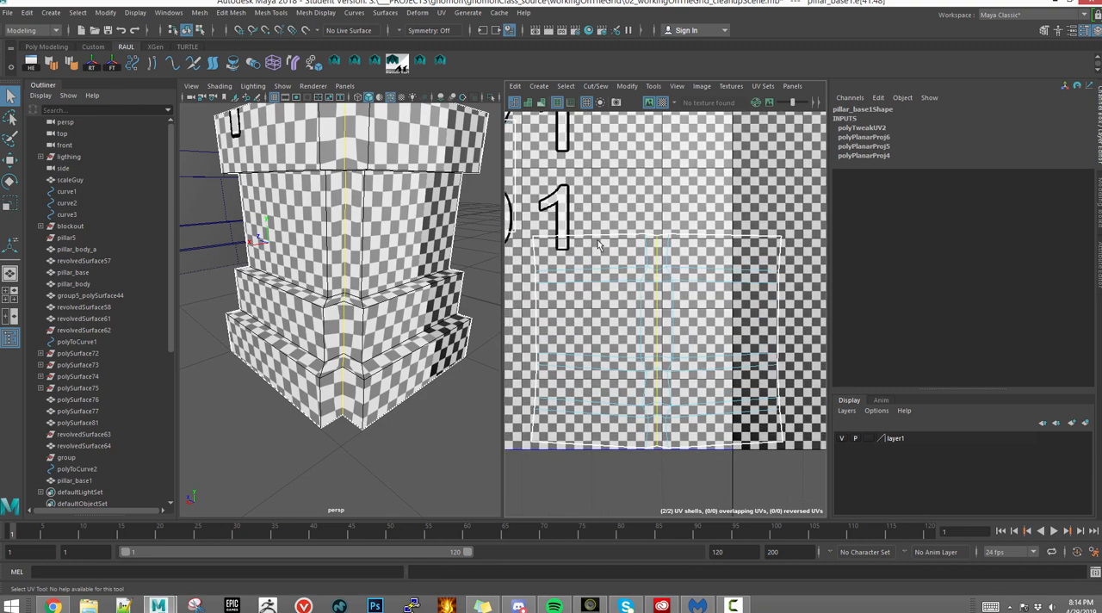
pyautogui.click(74, 480)
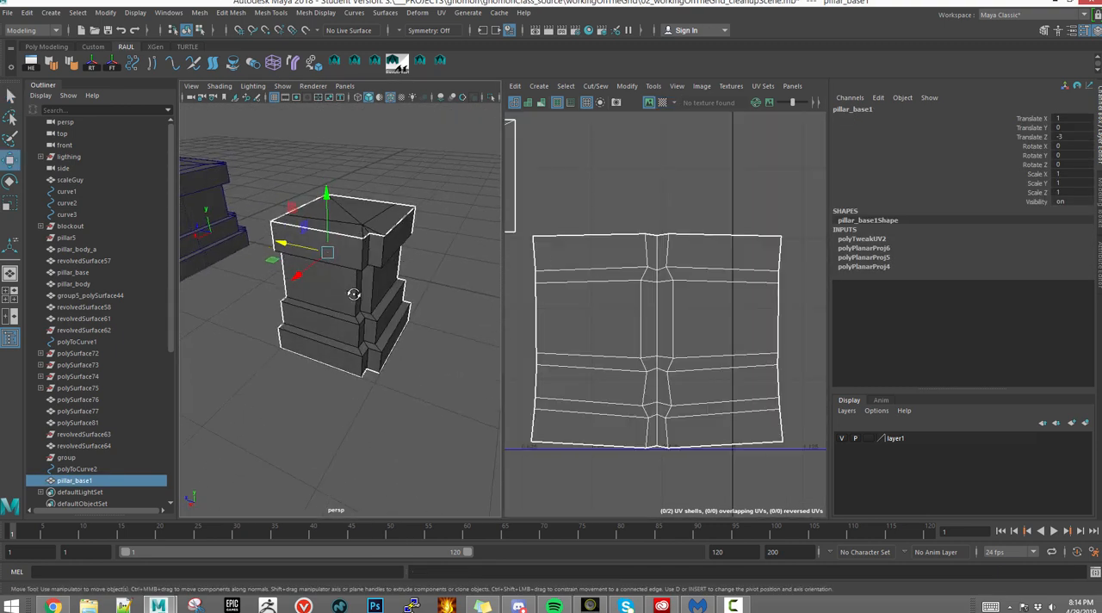
# Step: Move a copy of the corner piece beside the original and bring up the component menu
pyautogui.moveTo(353, 293); pyautogui.dragTo(409, 290)
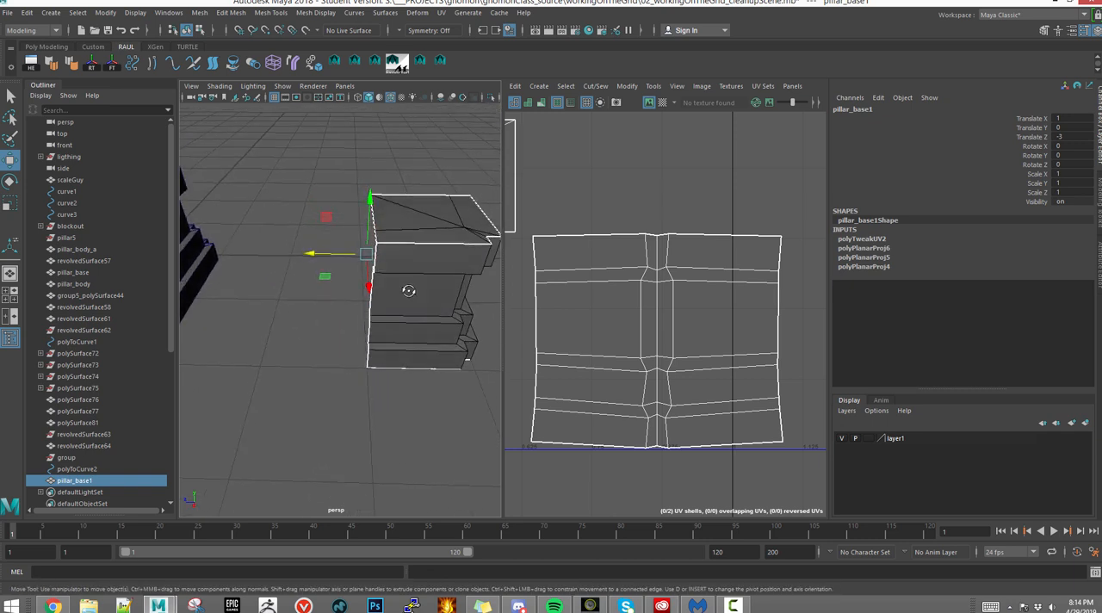
pyautogui.rightClick(399, 290)
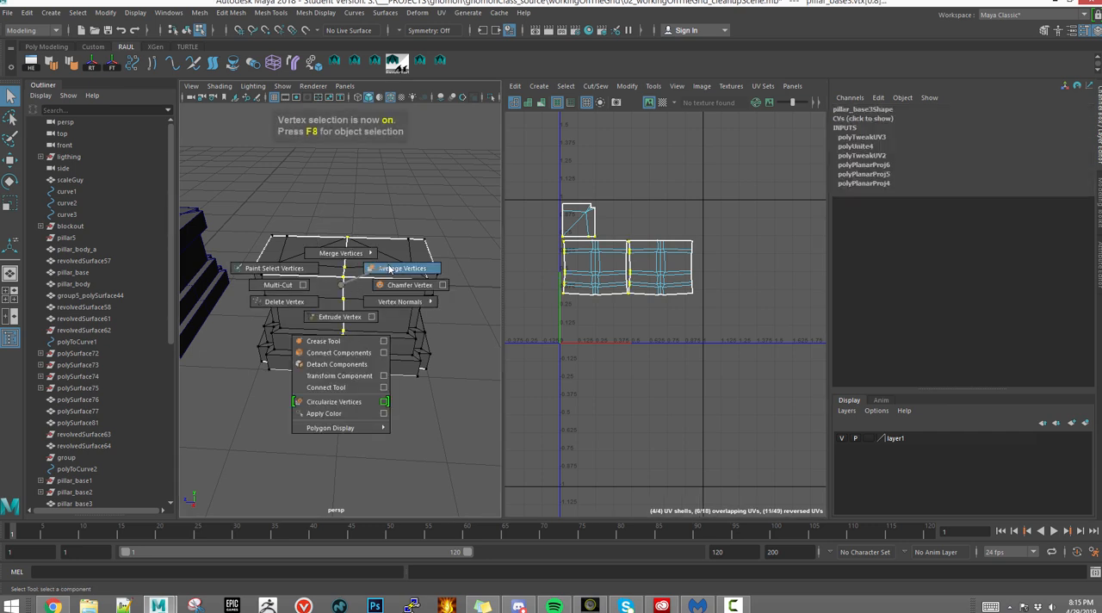
# Step: Merge the seam vertices and planar-project the side faces along the Z axis
pyautogui.click(403, 267)
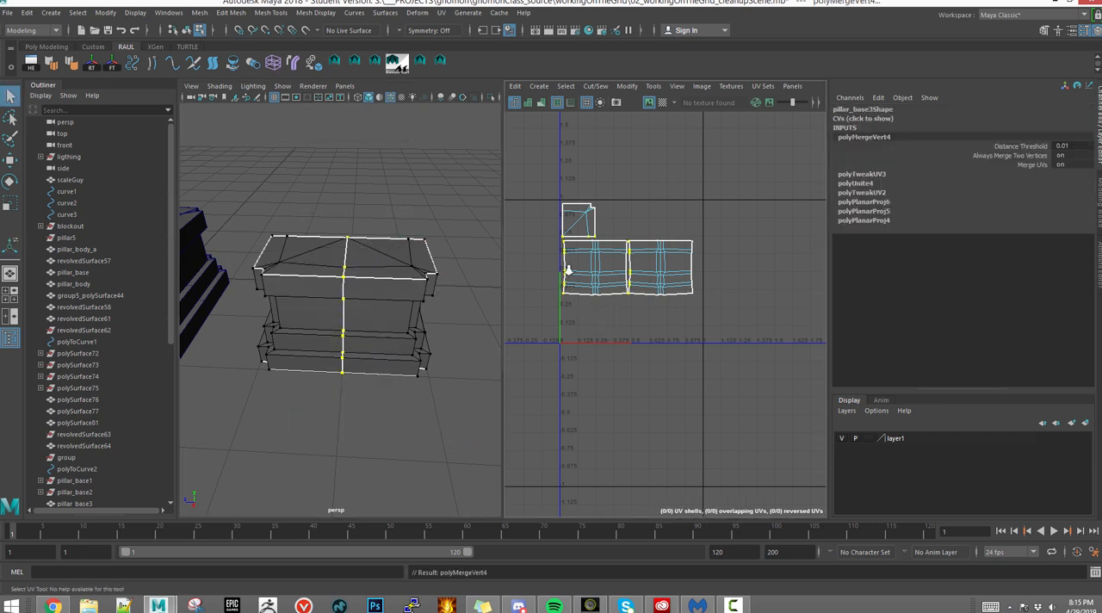
pyautogui.click(443, 12)
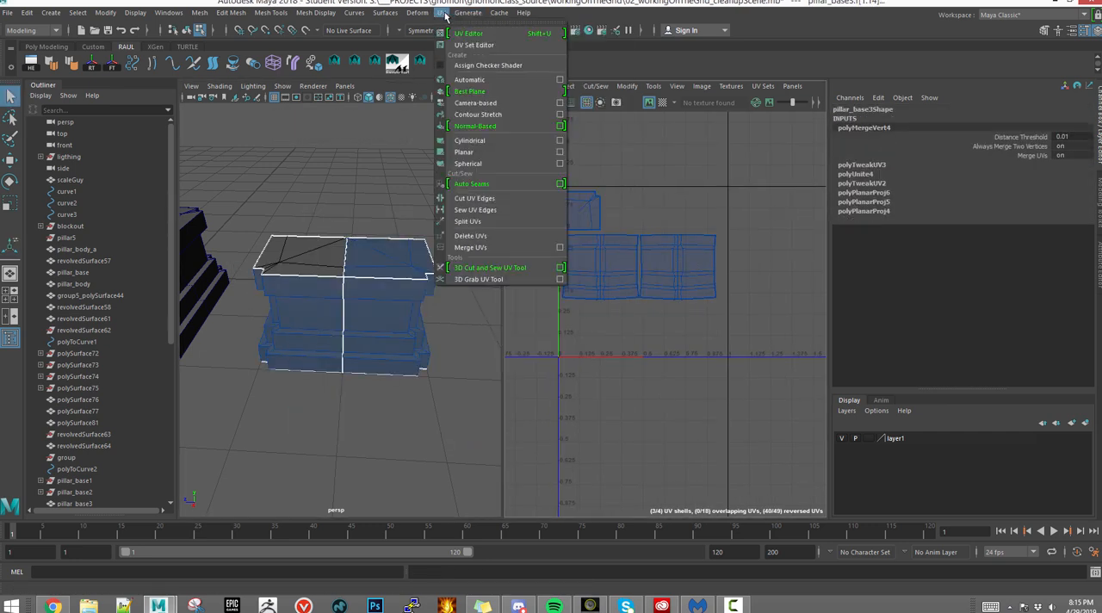
pyautogui.click(464, 151)
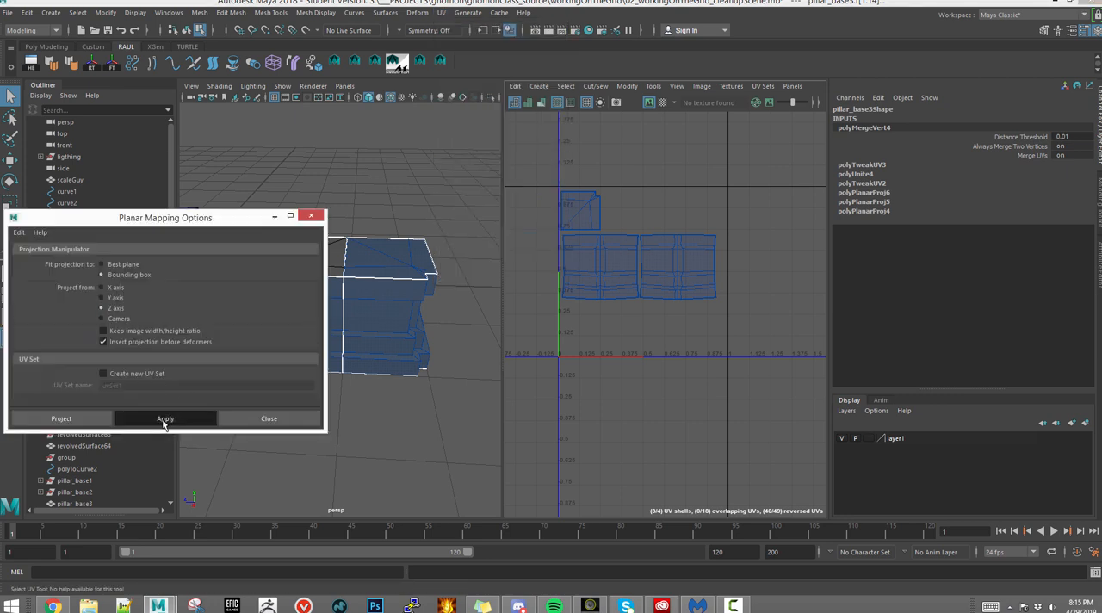
pyautogui.click(164, 418)
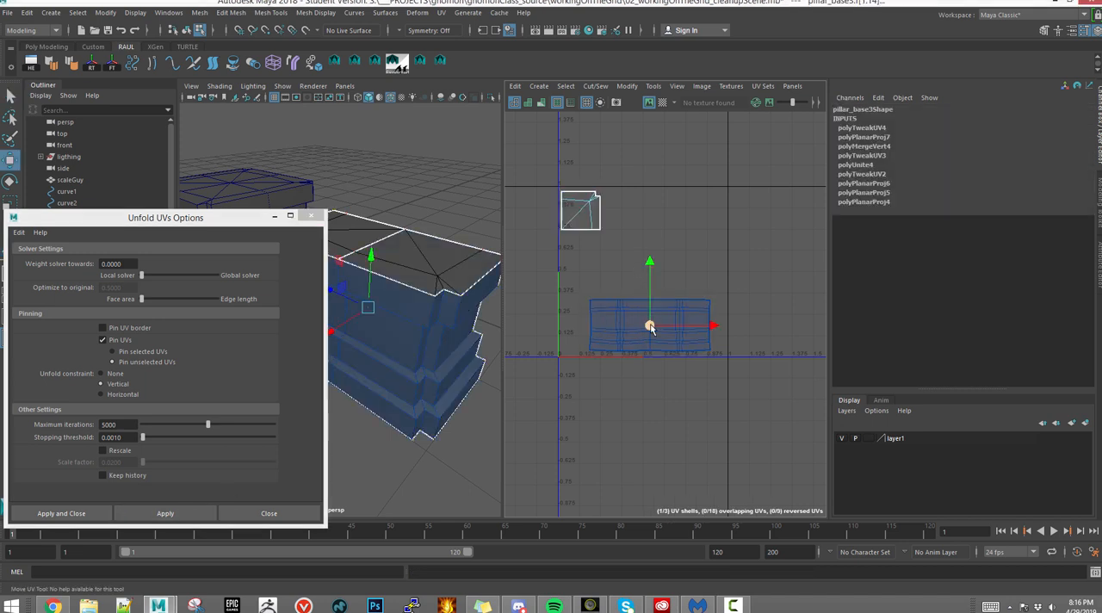
# Step: Unfold the combined piece's side shell with a Vertical constraint
pyautogui.click(164, 513)
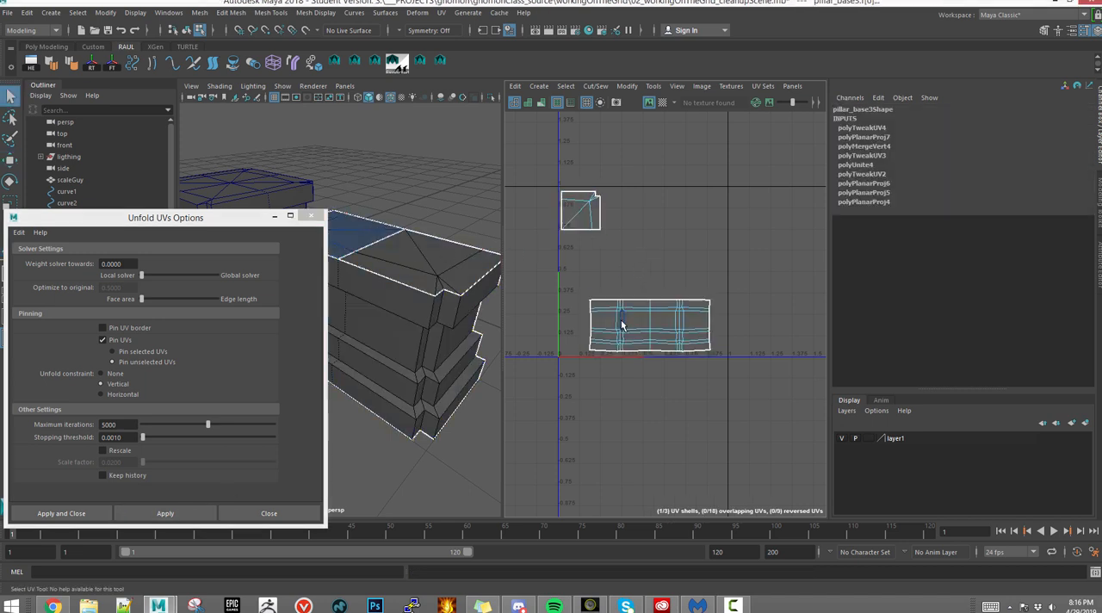
pyautogui.click(418, 12)
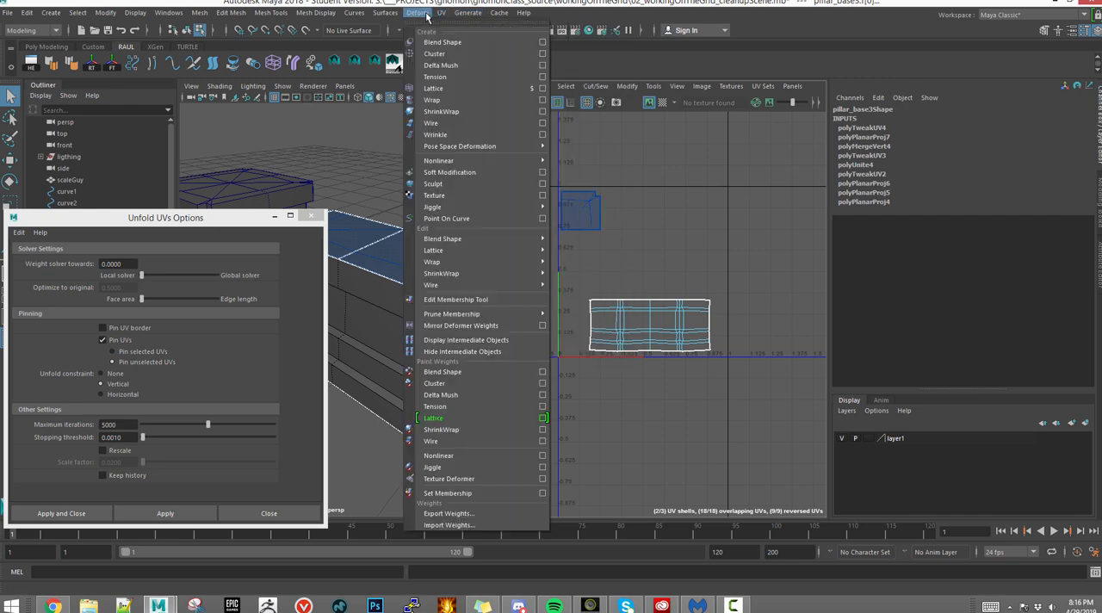
pyautogui.click(442, 12)
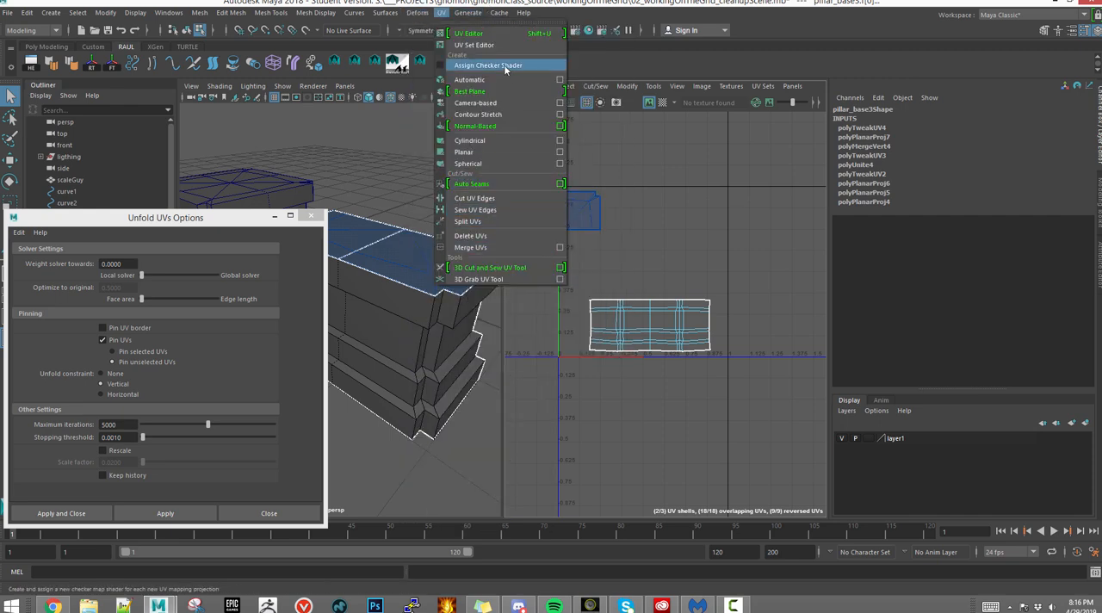
# Step: Project the pillar base's cap faces from the Y axis and close Planar Mapping Options
pyautogui.click(463, 151)
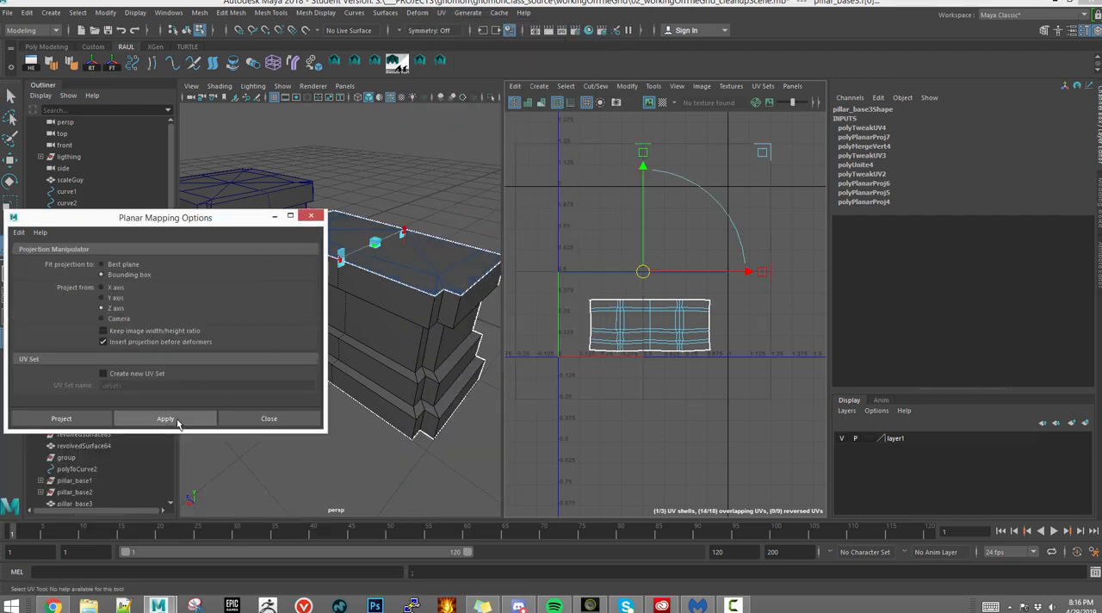
pyautogui.click(164, 418)
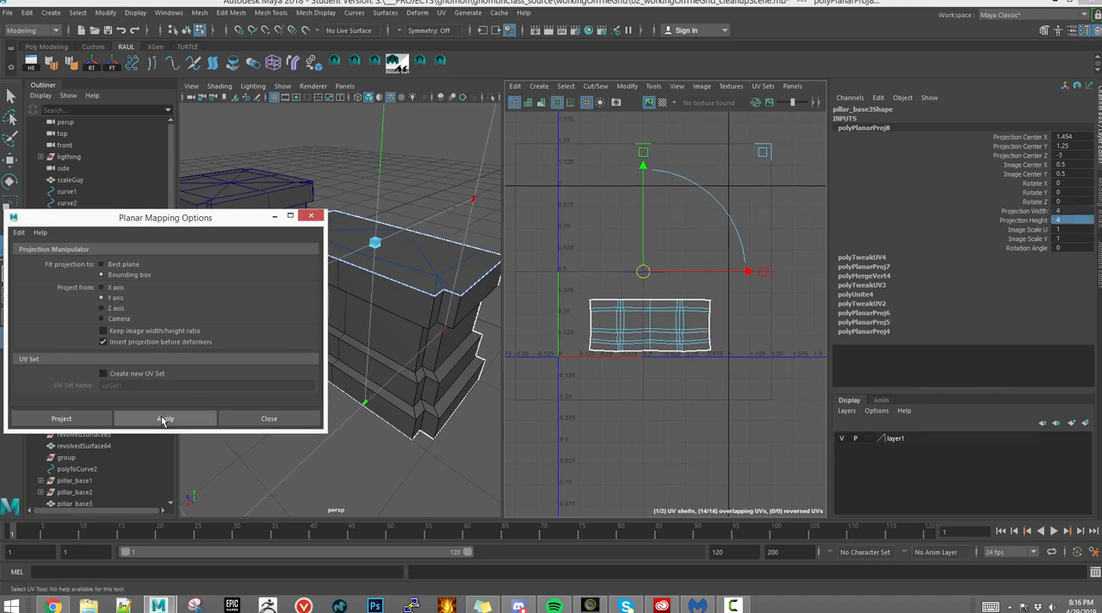
pyautogui.click(165, 419)
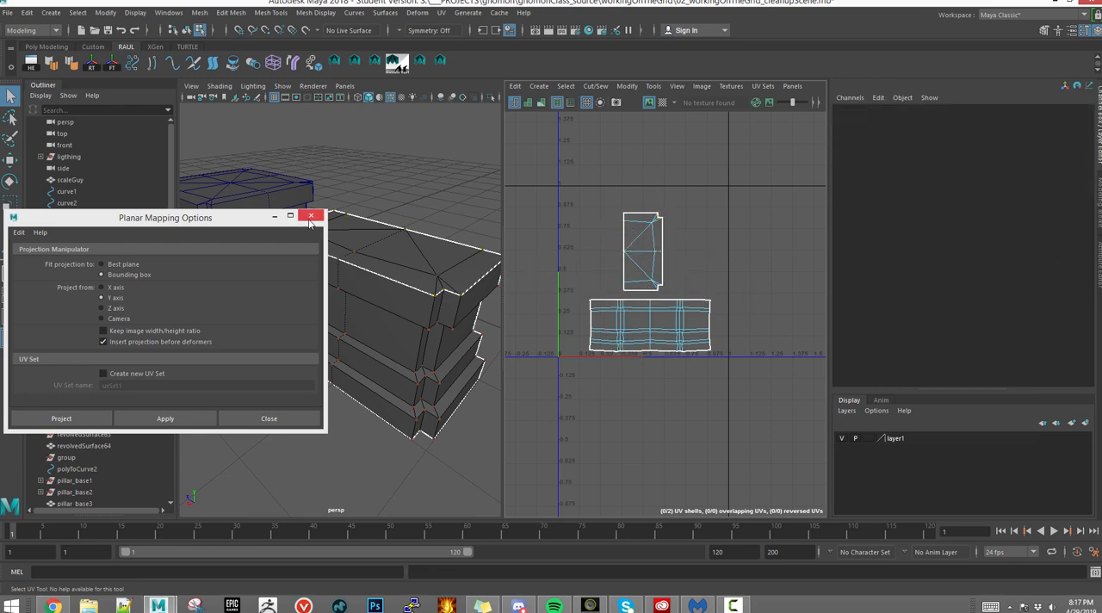
pyautogui.click(311, 215)
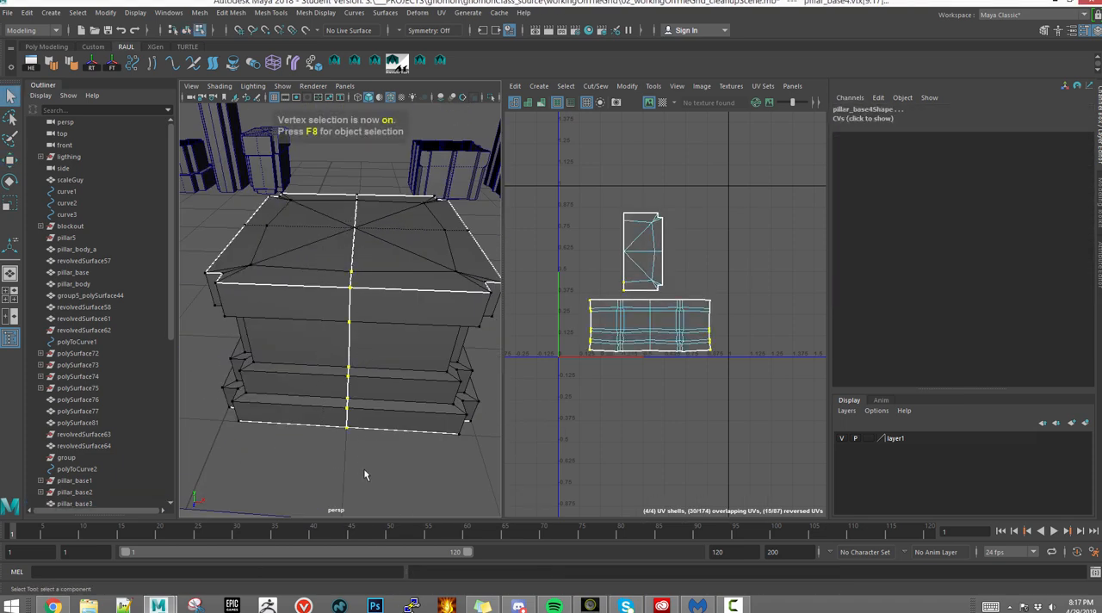
# Step: Reframe the view of the pillar base's UV shells
pyautogui.moveTo(365, 476); pyautogui.dragTo(279, 420)
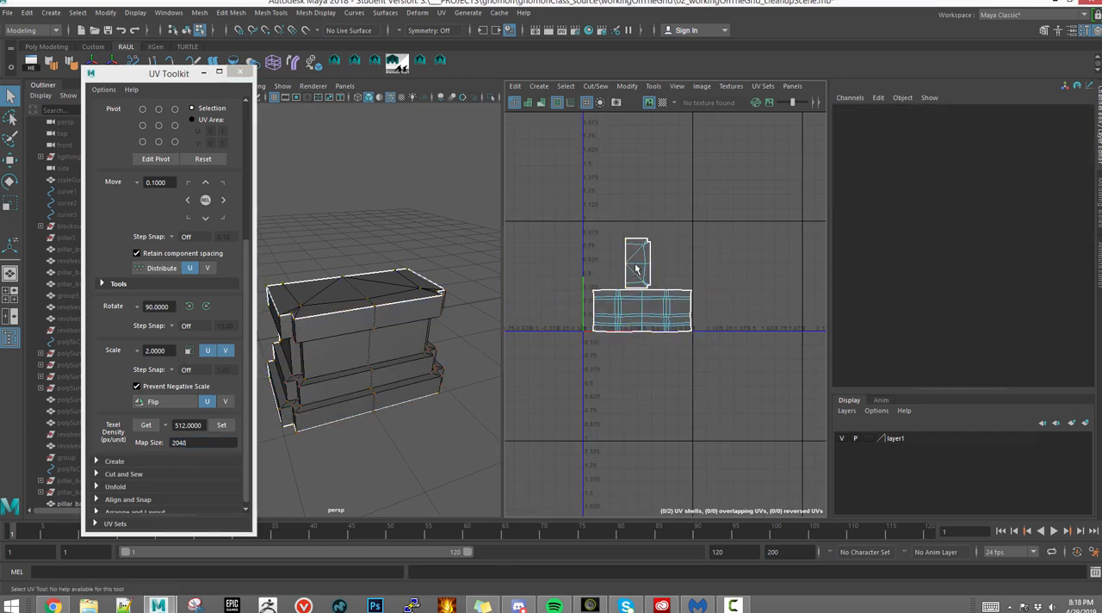
# Step: Pick the base's side strip and top cap shells, and drag the cap up above the strip
pyautogui.click(635, 308)
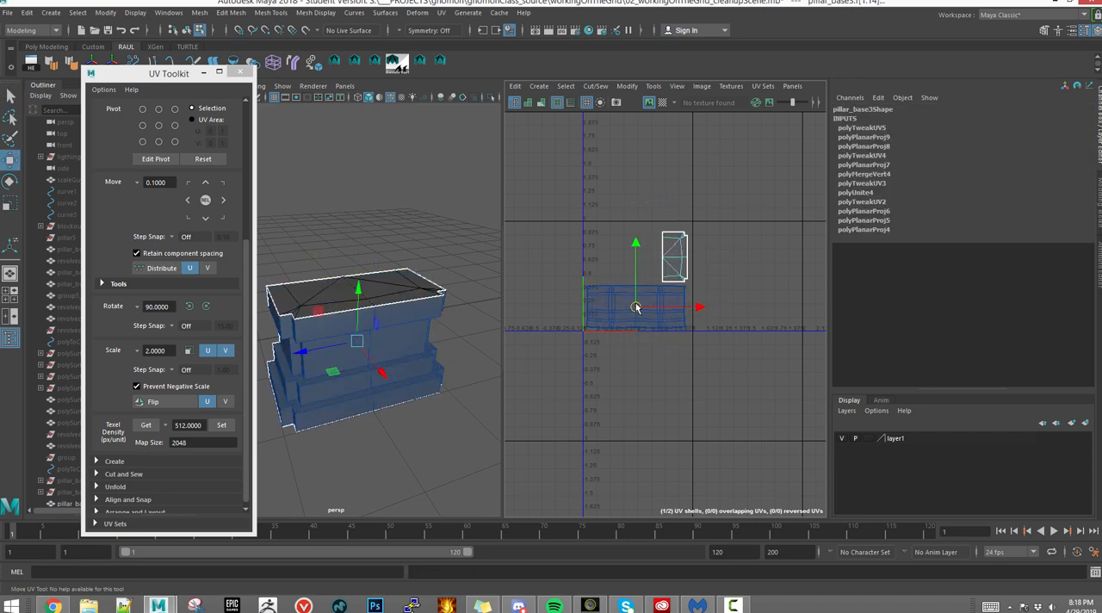
pyautogui.moveTo(635, 307); pyautogui.dragTo(600, 256)
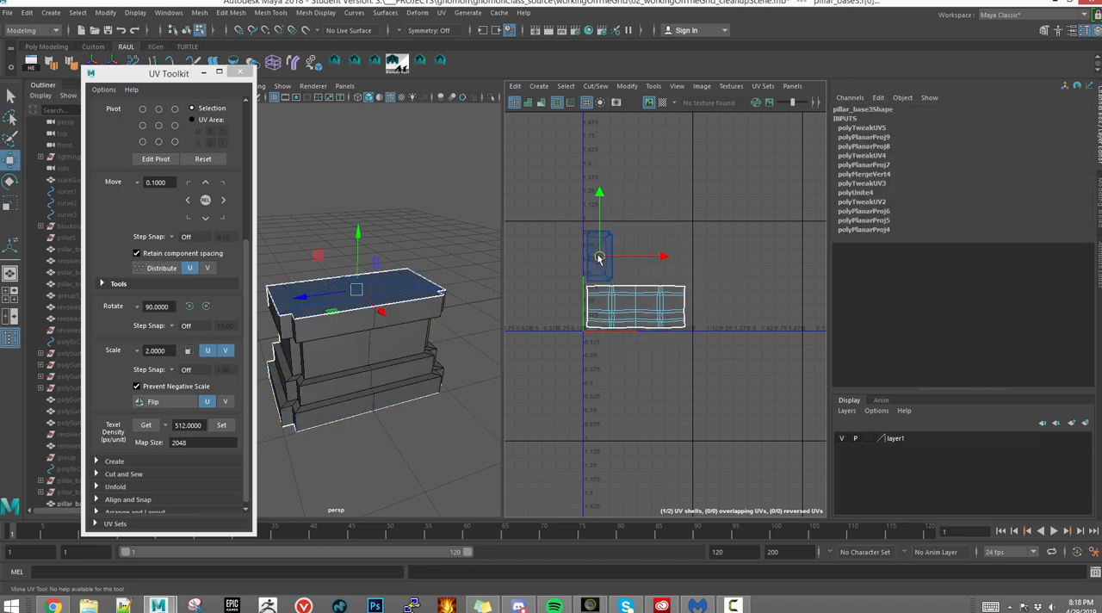
pyautogui.moveTo(600, 256); pyautogui.dragTo(663, 209)
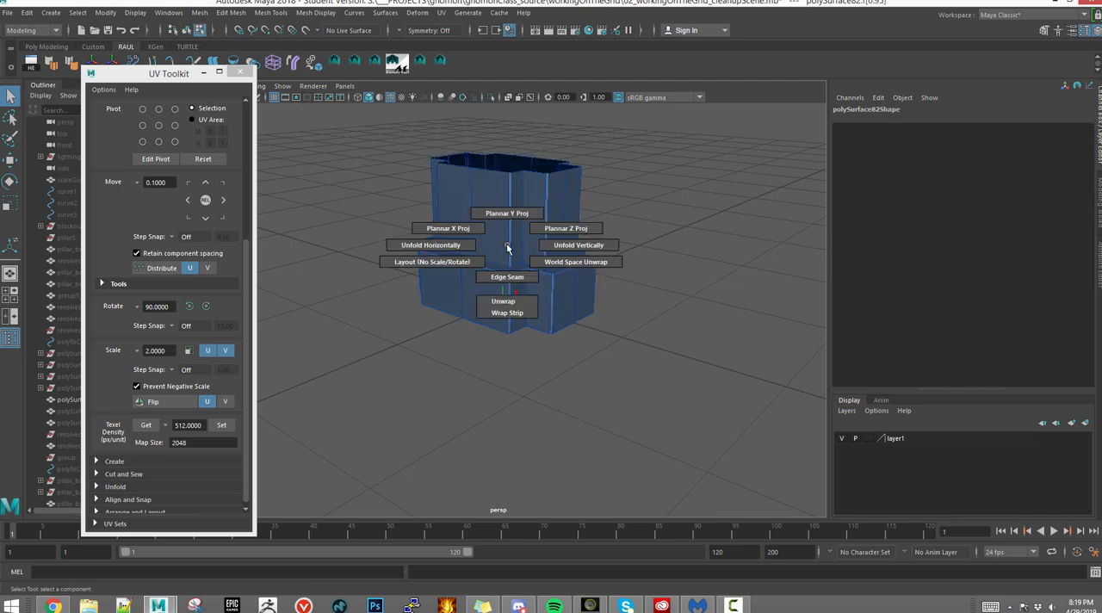
pyautogui.moveTo(566, 228)
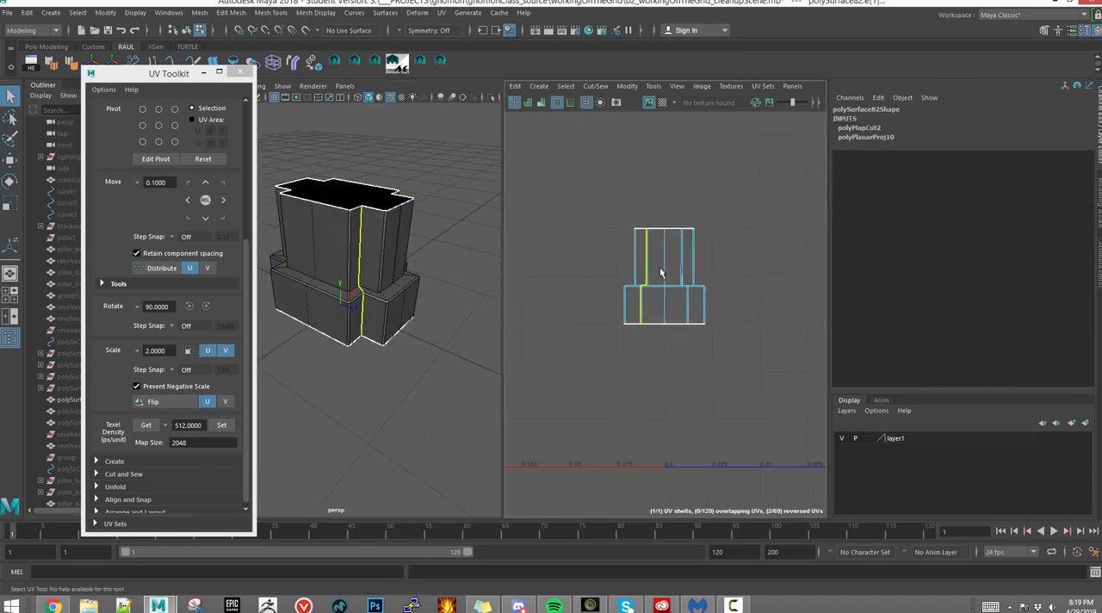
# Step: Select polySurface82's seam-cut UVs and unfold them horizontally into one long strip
pyautogui.click(678, 276)
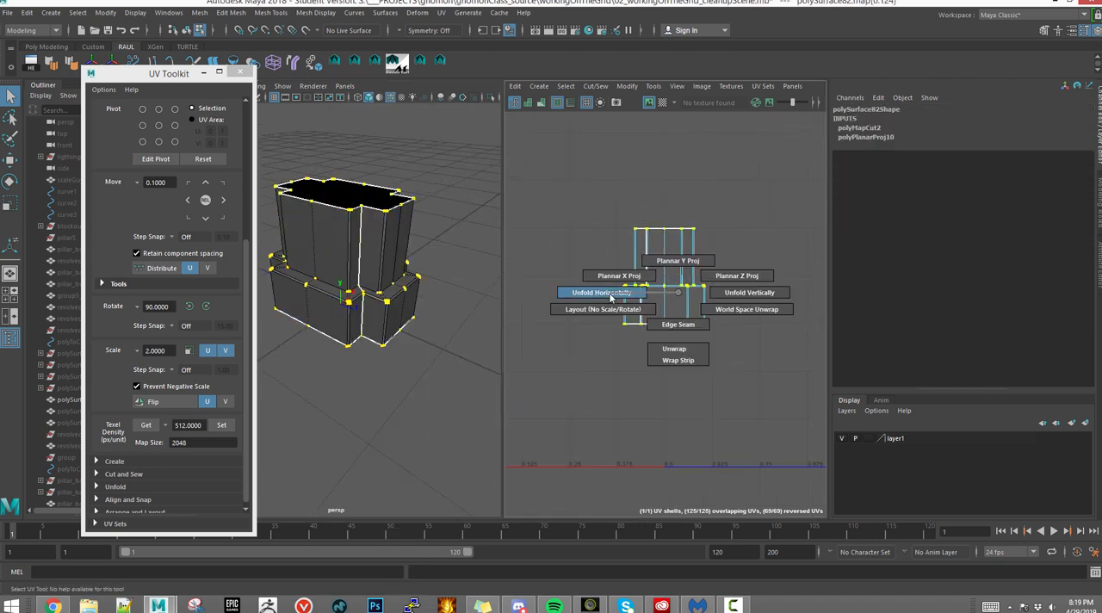
pyautogui.click(603, 291)
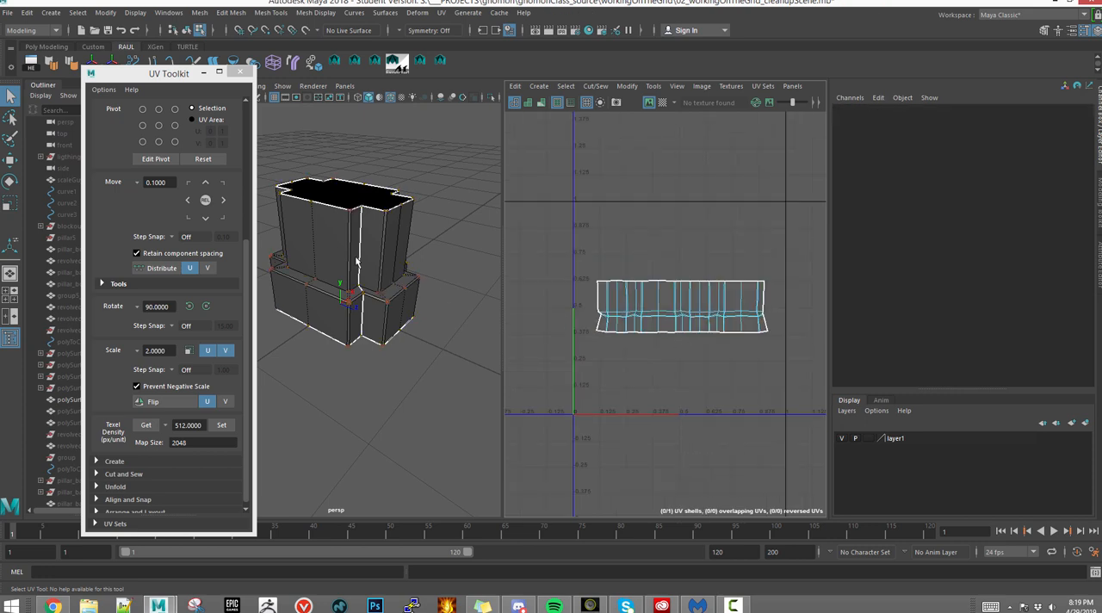
pyautogui.rightClick(680, 301)
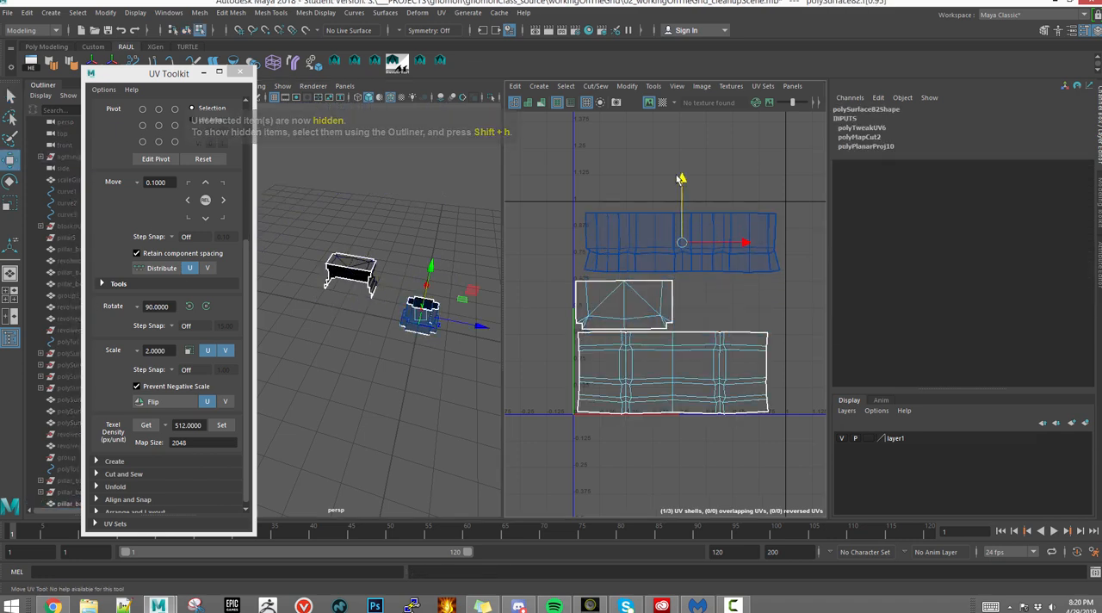
# Step: Unhide the scene objects, check the stacked pillar base pieces, and select pillar_body_a
pyautogui.click(624, 306)
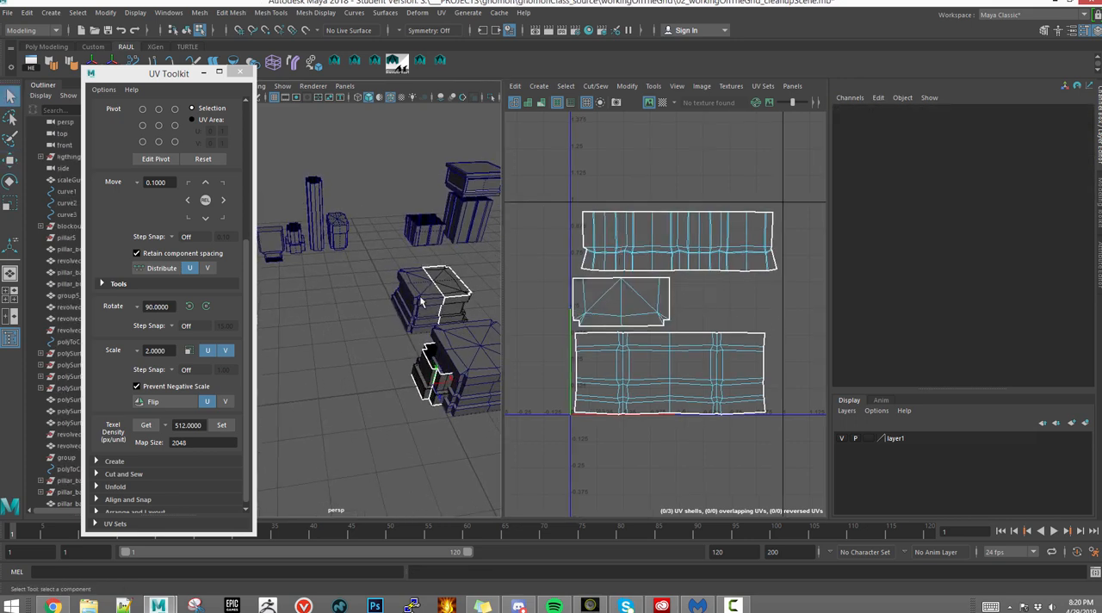
pyautogui.moveTo(422, 301); pyautogui.dragTo(400, 302)
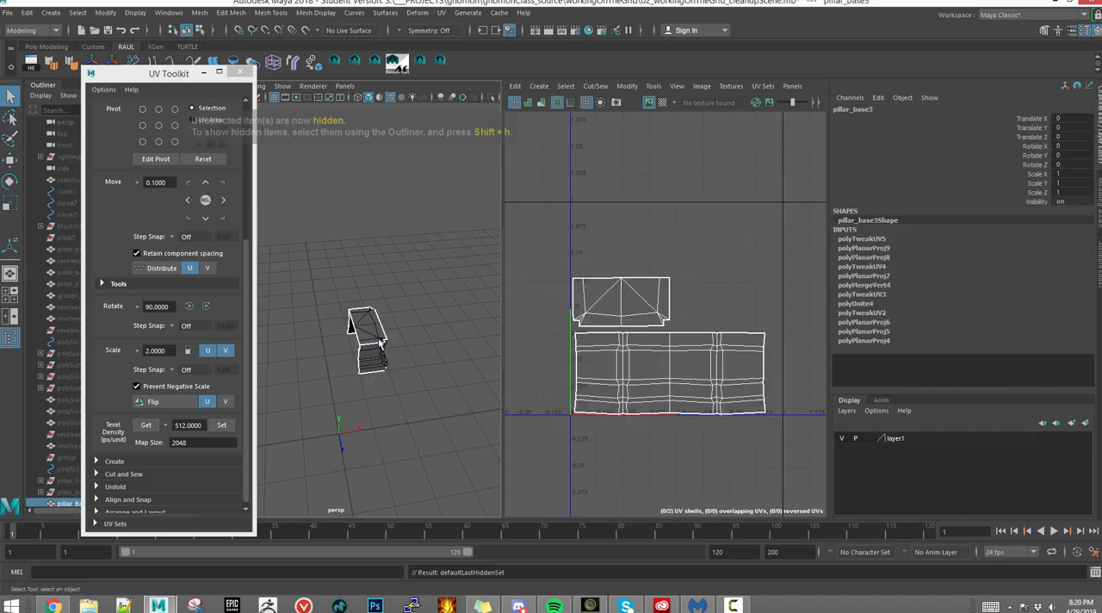
pyautogui.click(63, 248)
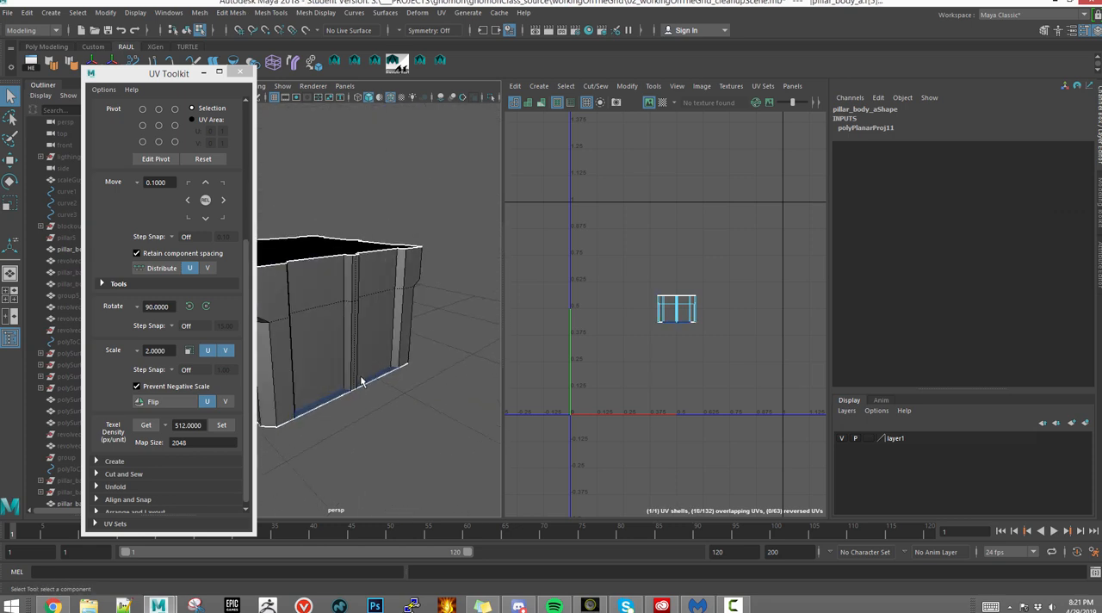
# Step: Orbit the view to look down into pillar_body_a
pyautogui.moveTo(361, 379); pyautogui.dragTo(422, 400)
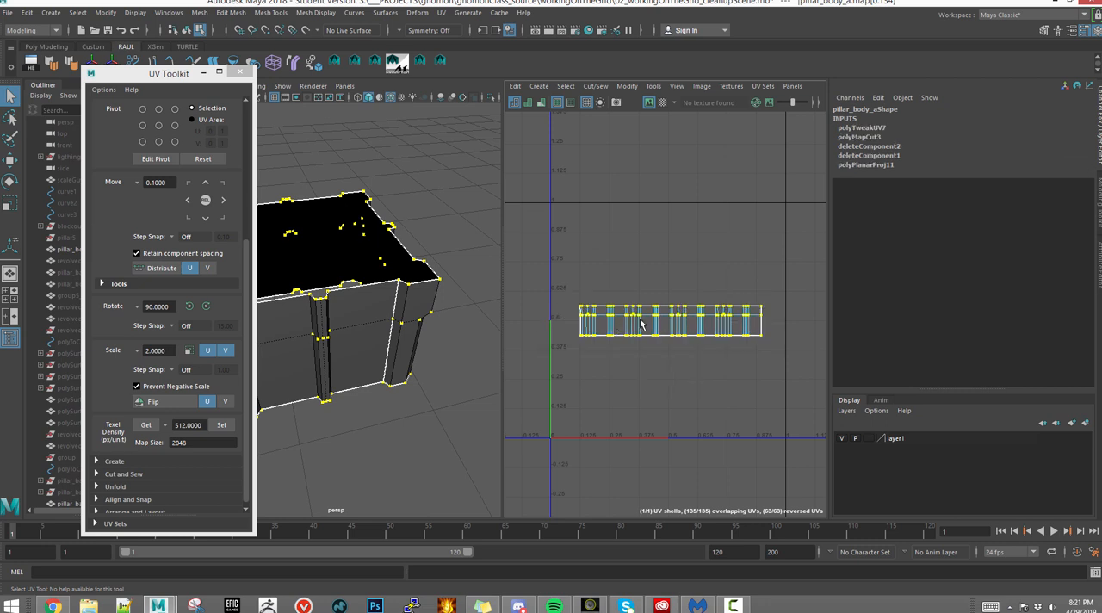
pyautogui.moveTo(792, 238)
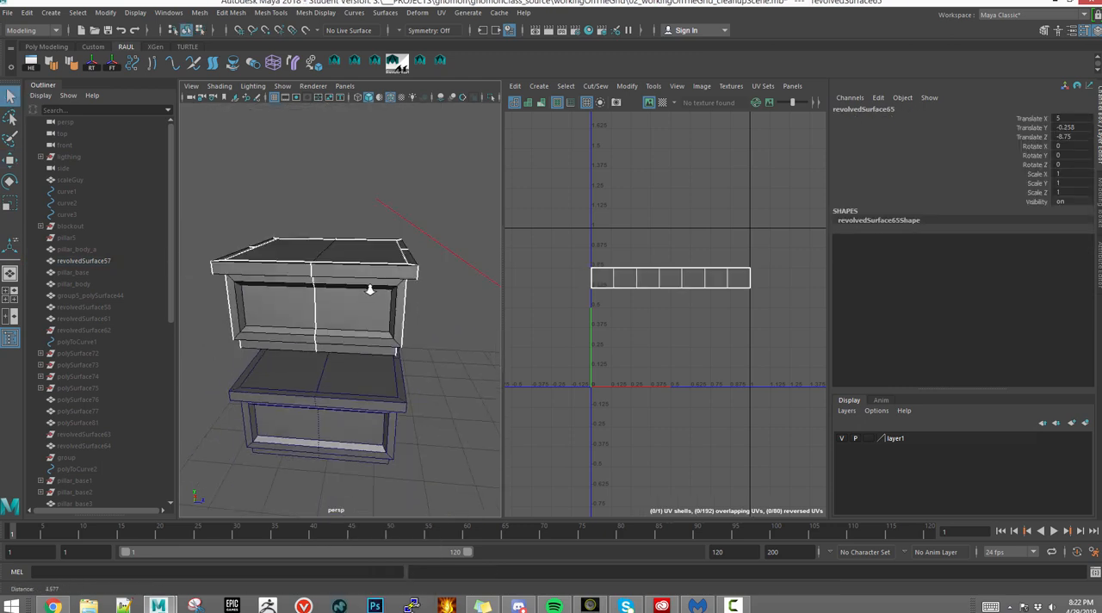
# Step: Orbit to the top of revolvedSurface65 and select its top cap faces
pyautogui.moveTo(370, 293); pyautogui.dragTo(323, 297)
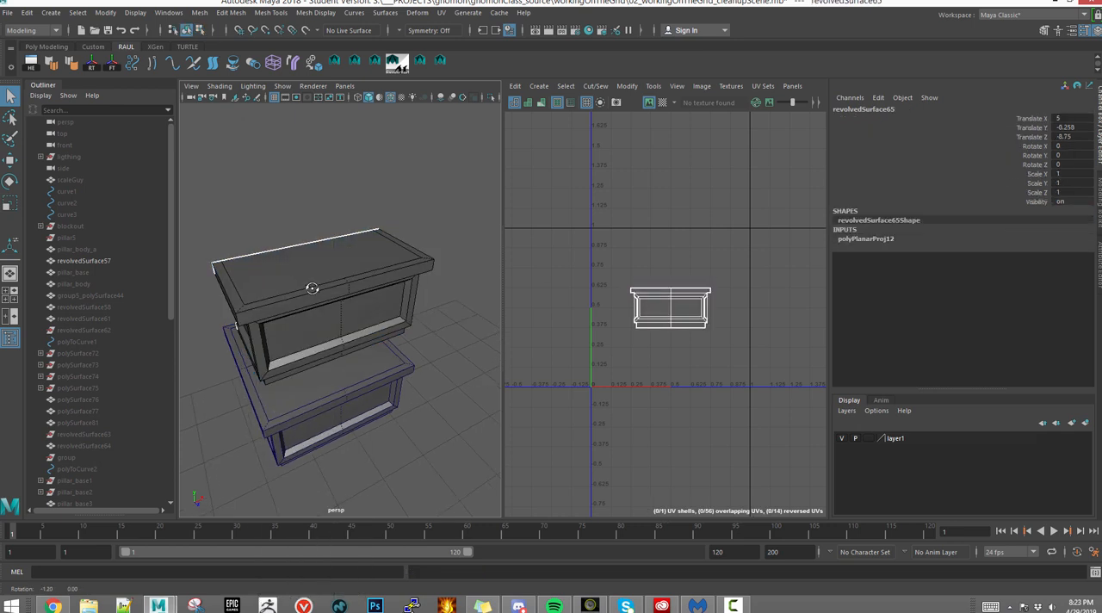
pyautogui.click(344, 258)
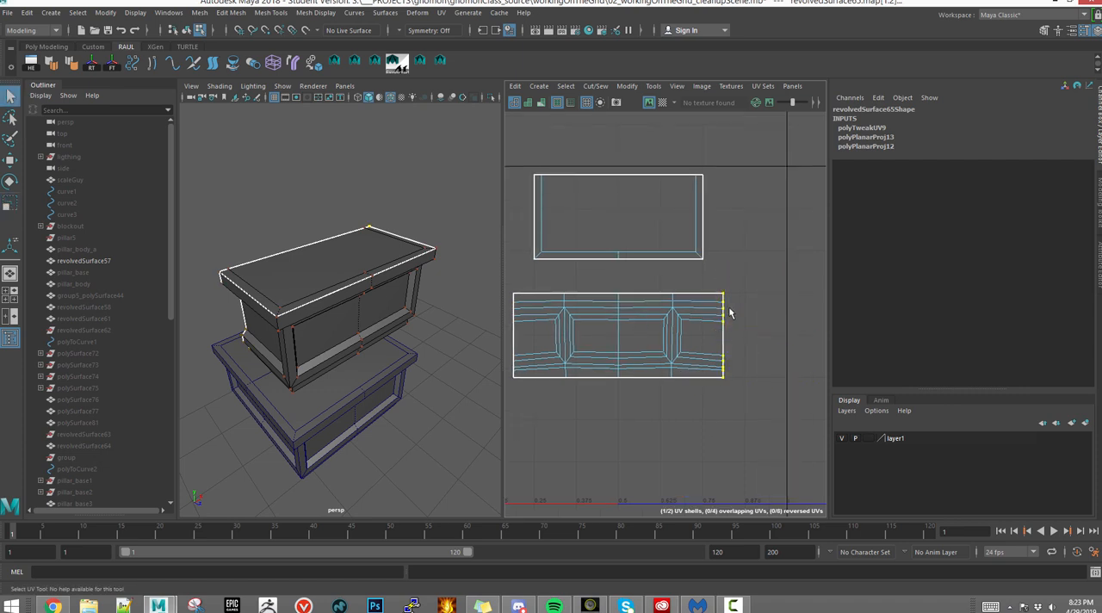
# Step: Unstack revolvedSurface65's shells, lower the side strip to the tile bottom, and seat the top shell above it
pyautogui.click(627, 85)
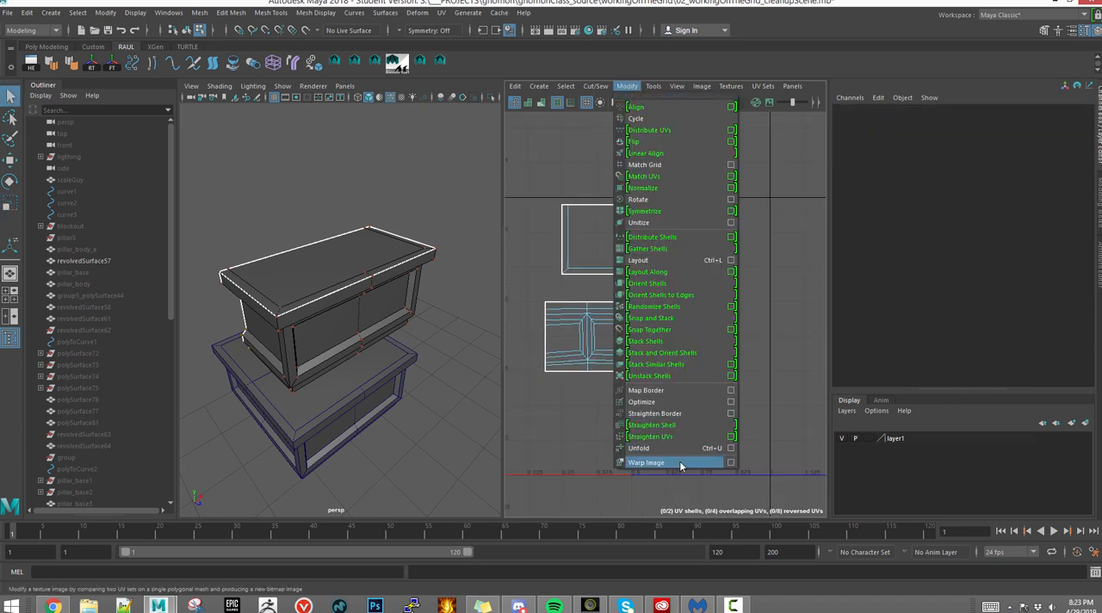
pyautogui.moveTo(683, 376)
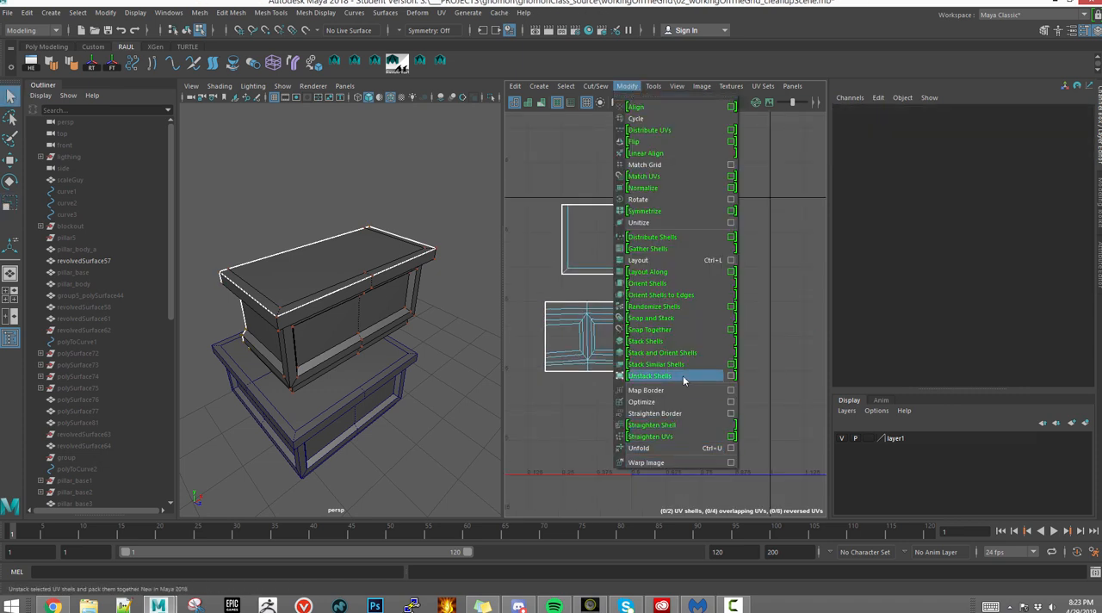
pyautogui.click(676, 85)
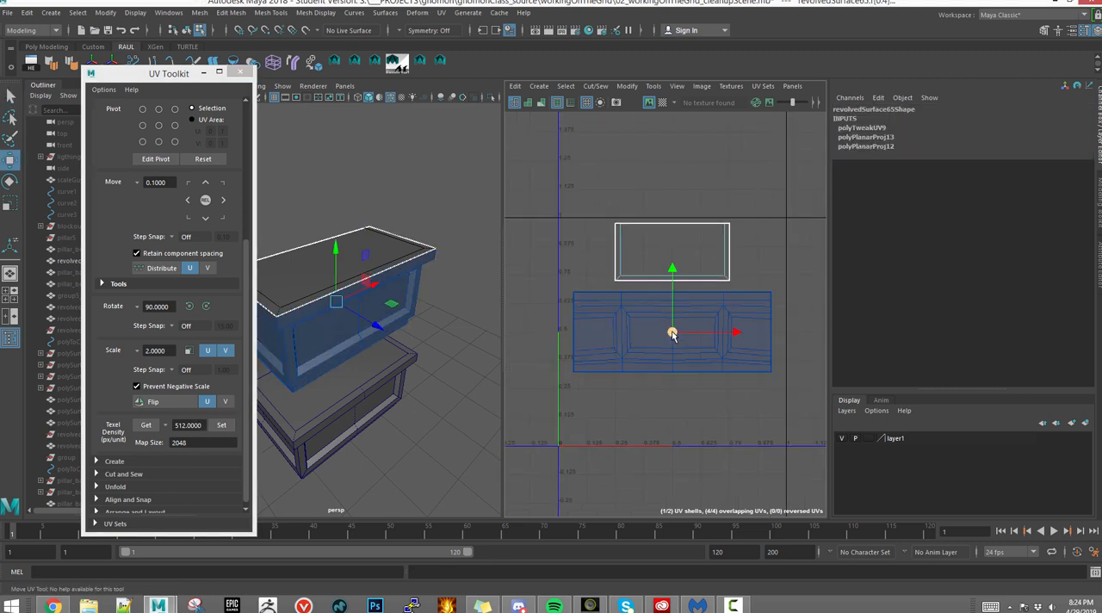
pyautogui.moveTo(672, 333); pyautogui.dragTo(661, 349)
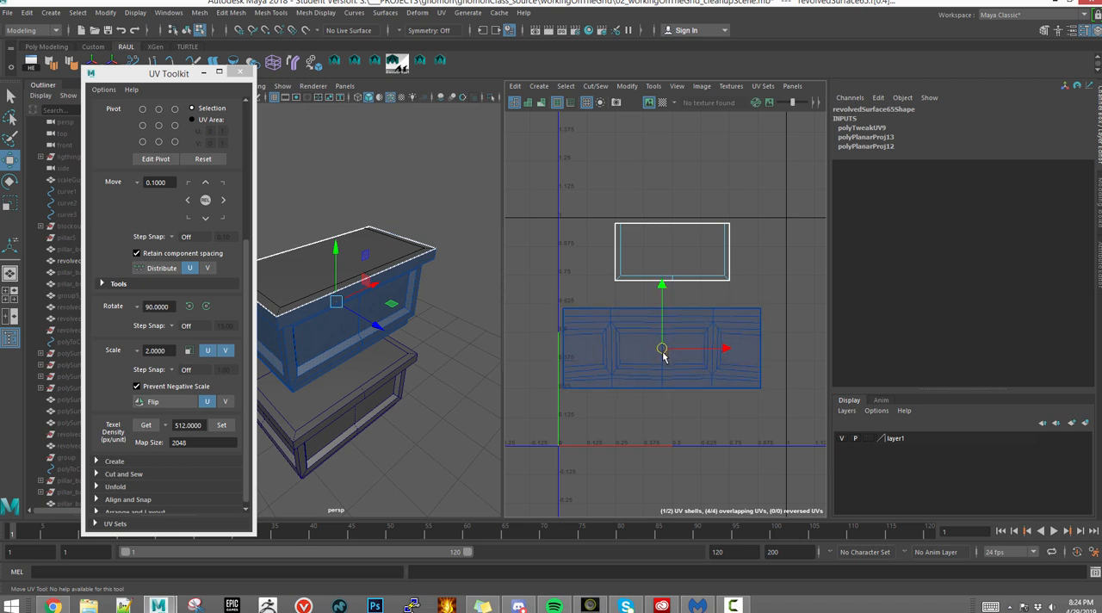
pyautogui.moveTo(663, 349); pyautogui.dragTo(659, 404)
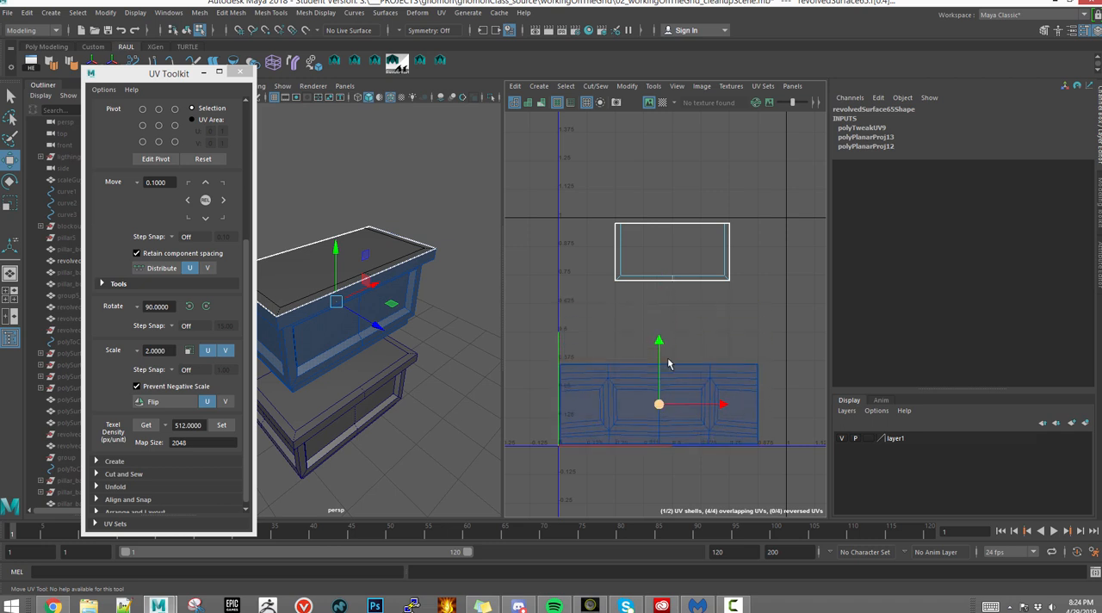
pyautogui.moveTo(659, 405); pyautogui.dragTo(659, 333)
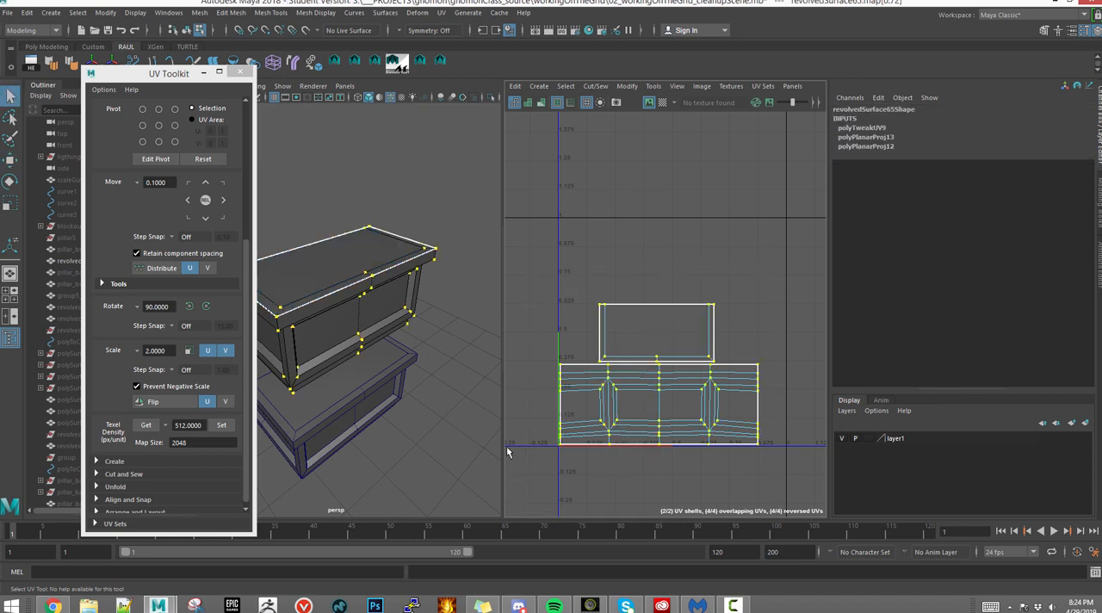
pyautogui.moveTo(379, 345); pyautogui.dragTo(380, 290)
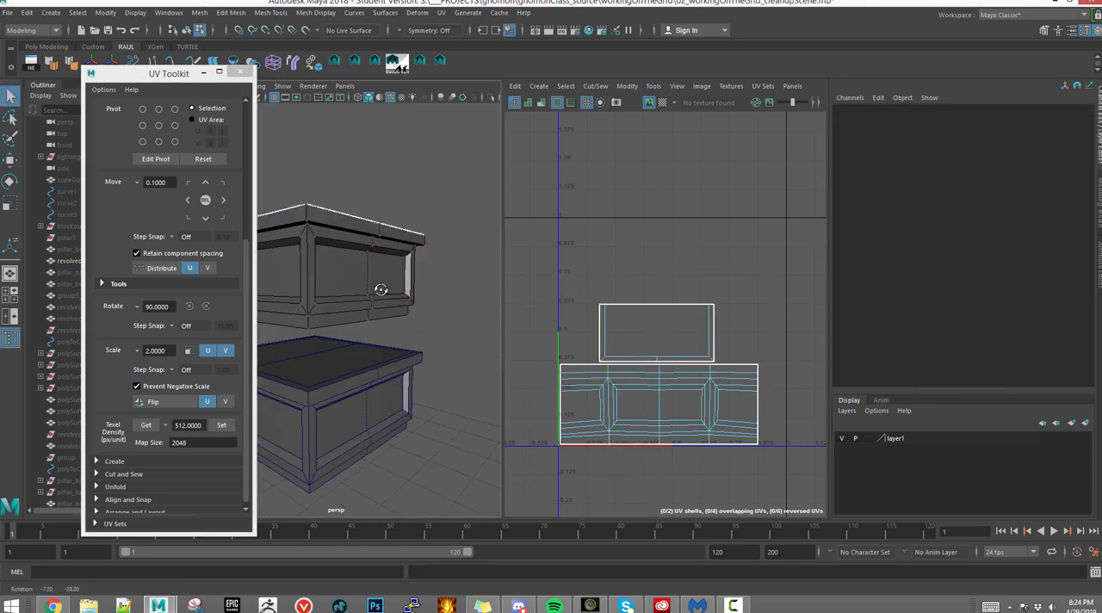
pyautogui.moveTo(379, 293); pyautogui.dragTo(361, 353)
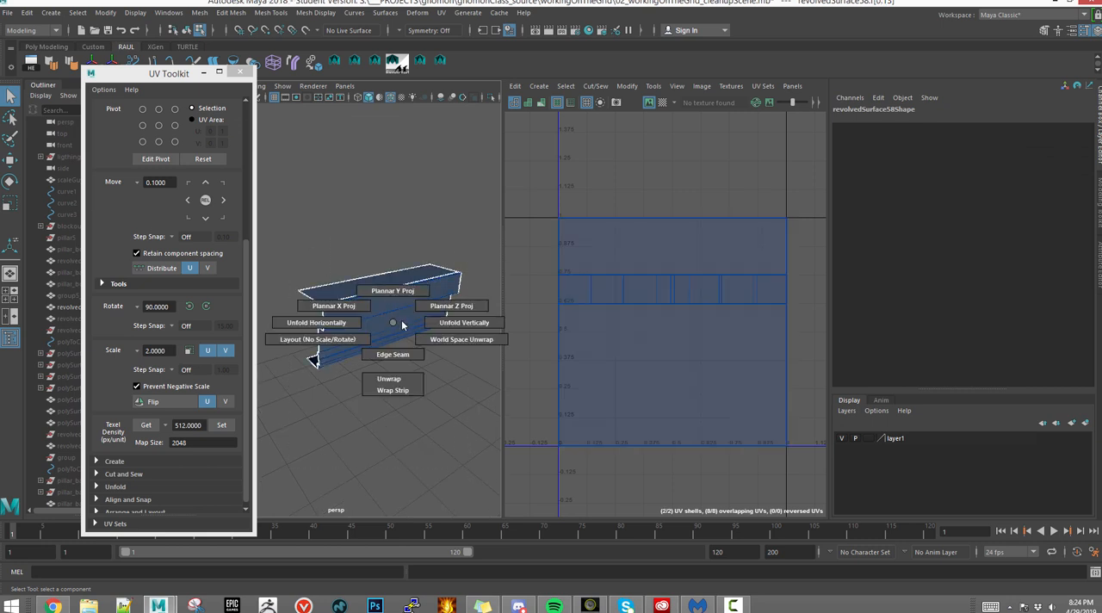
# Step: Planar-project revolvedSurface58's UVs and unfold its shell vertically
pyautogui.click(392, 290)
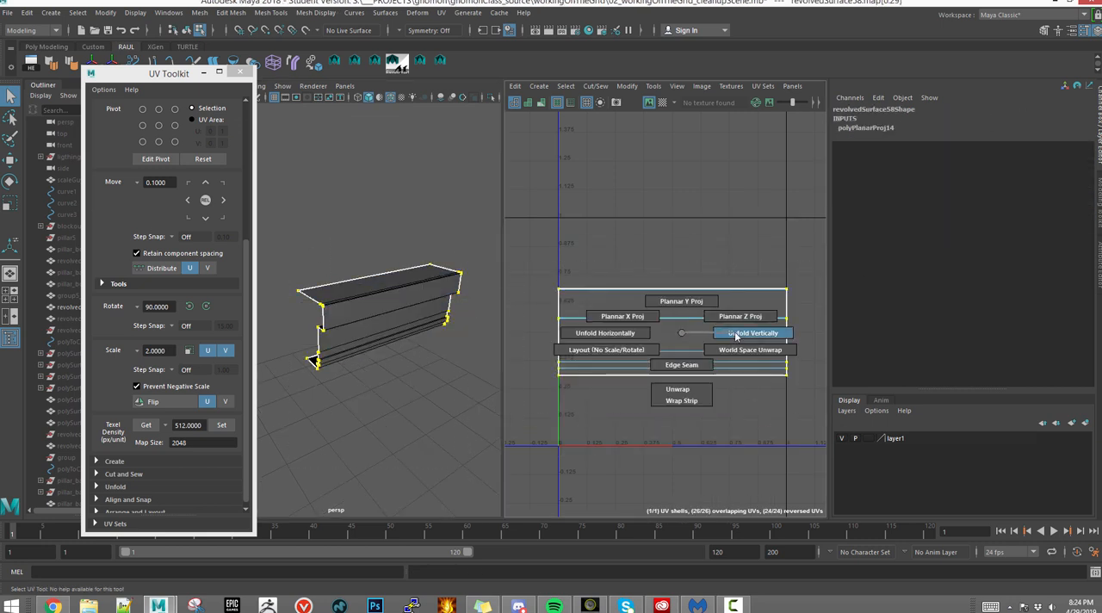
pyautogui.click(752, 333)
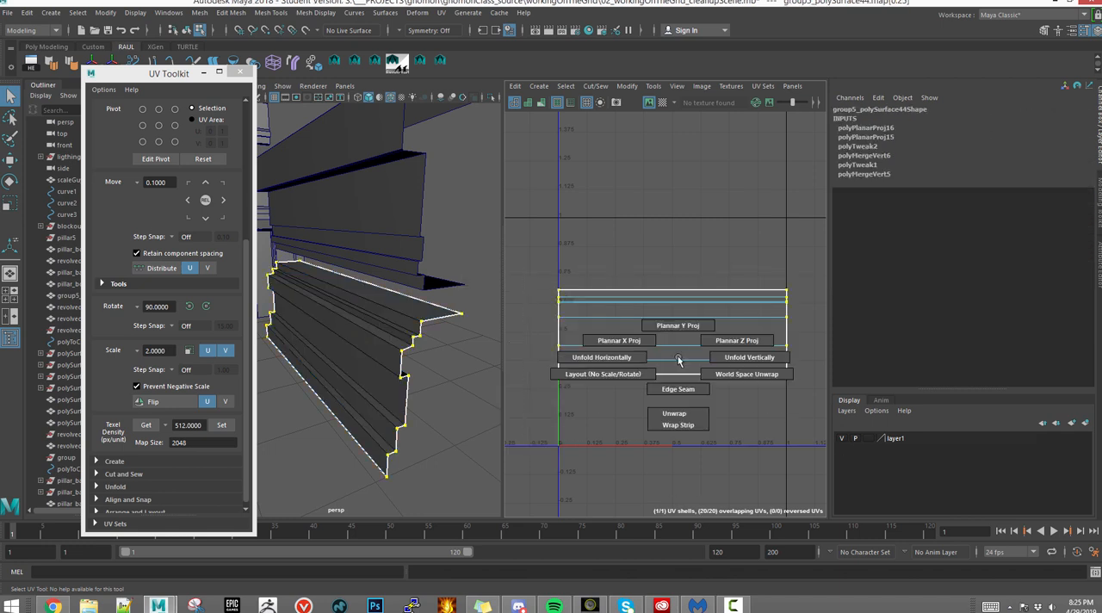
# Step: Unfold the stepped trim shell, then check pillar_body in the front view with the UV marking menu
pyautogui.click(602, 357)
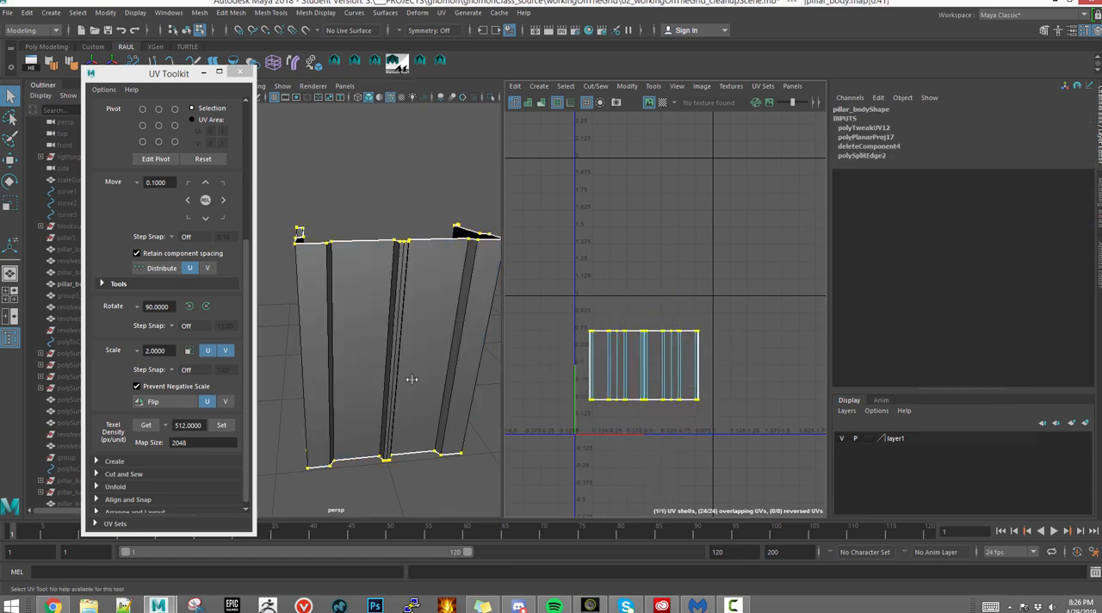
pyautogui.click(644, 366)
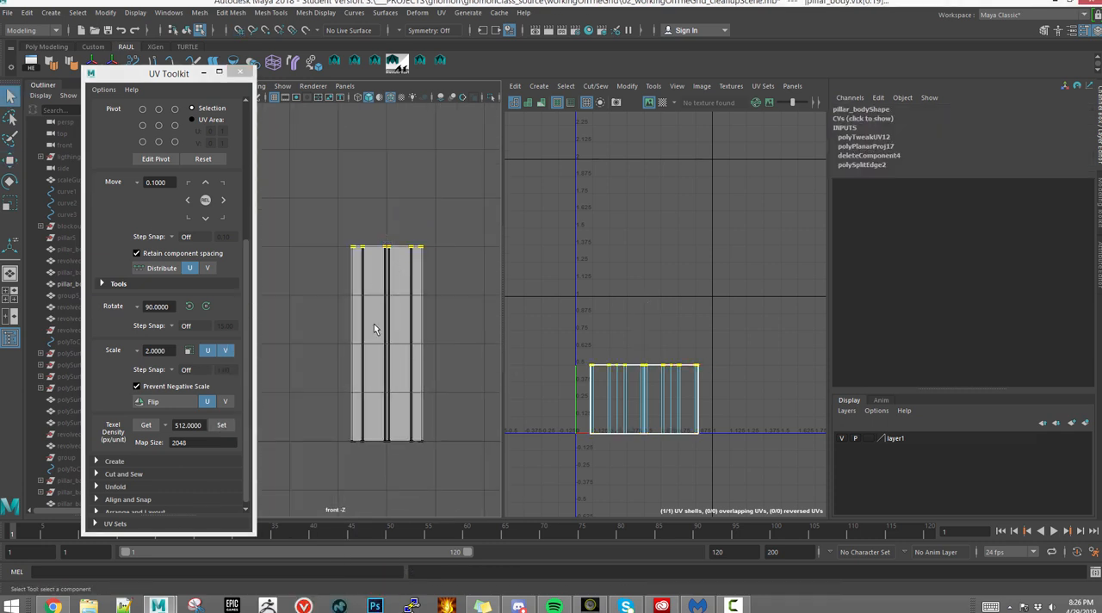
pyautogui.rightClick(639, 400)
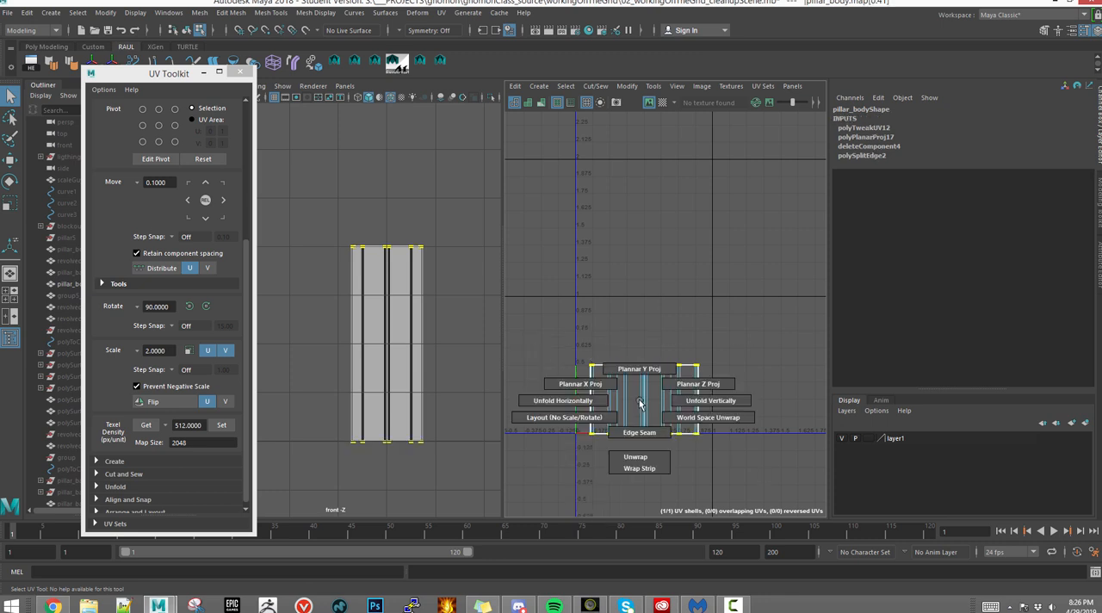